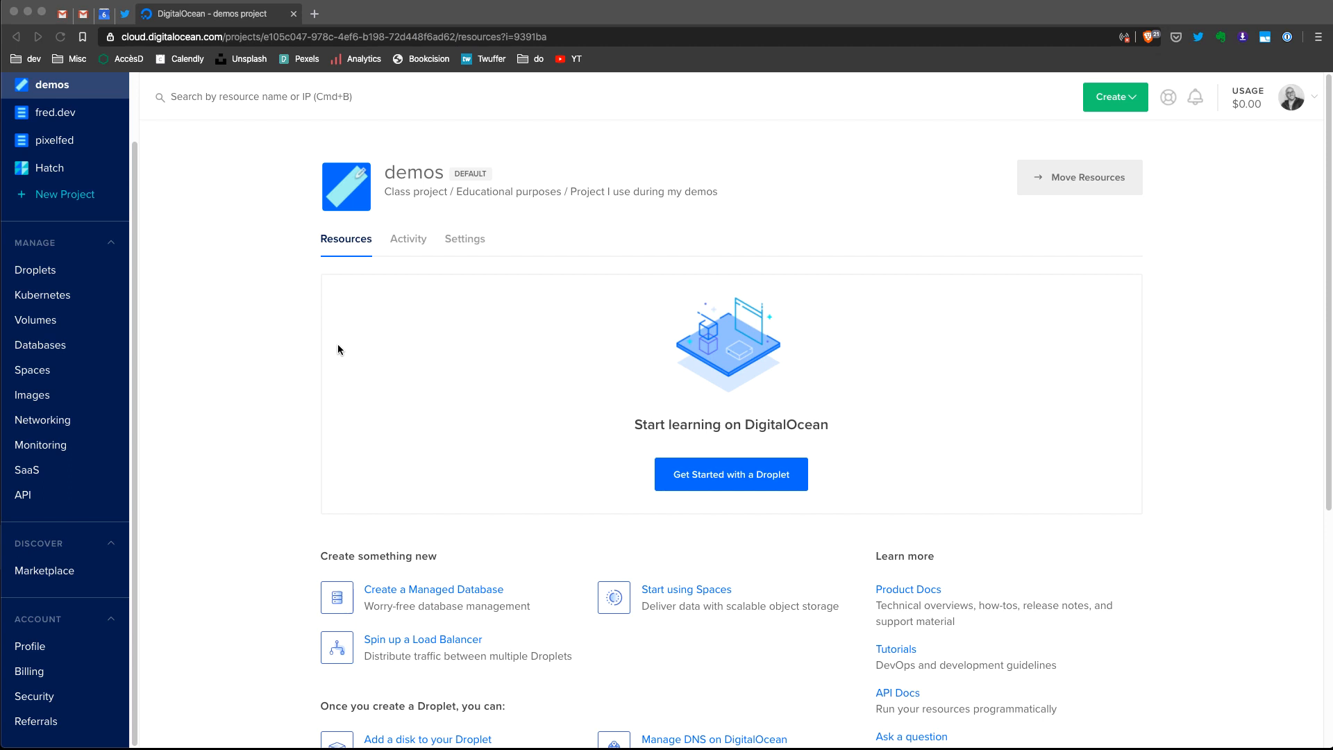
mouse_move(275, 255)
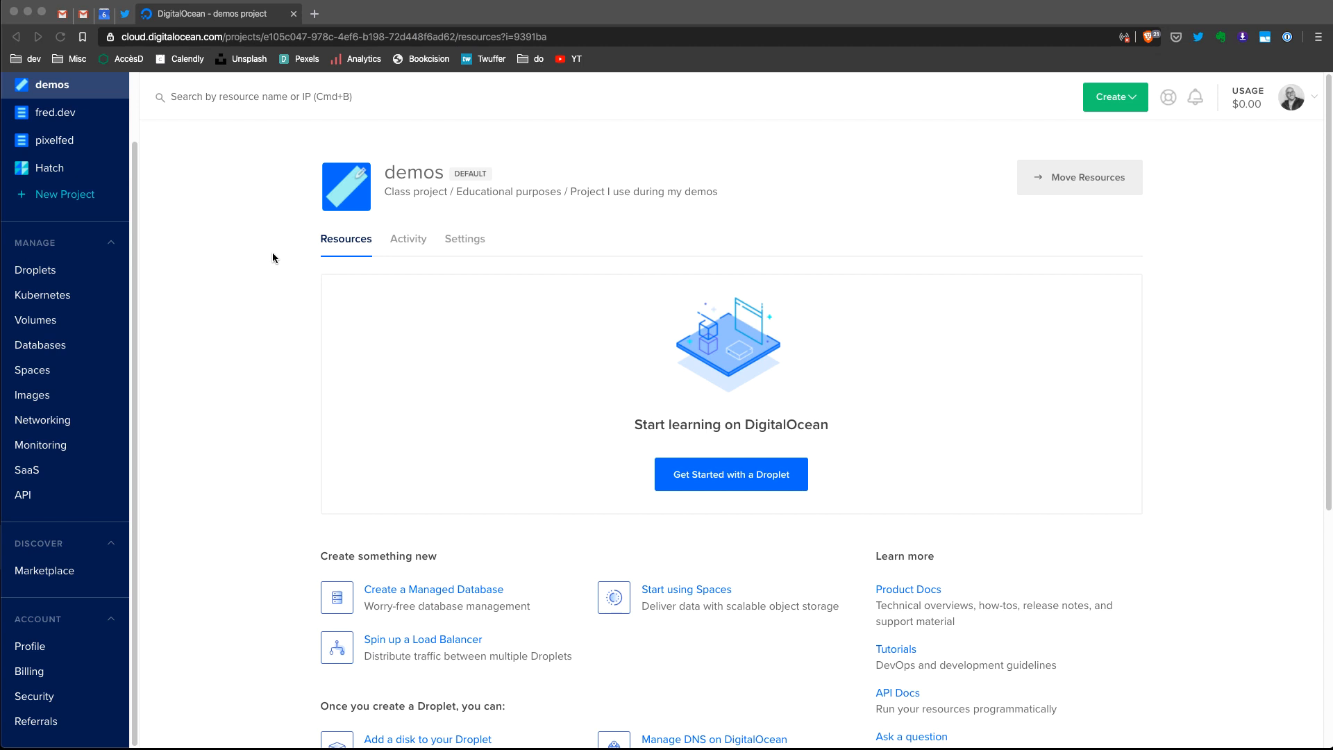
mouse_move(731, 472)
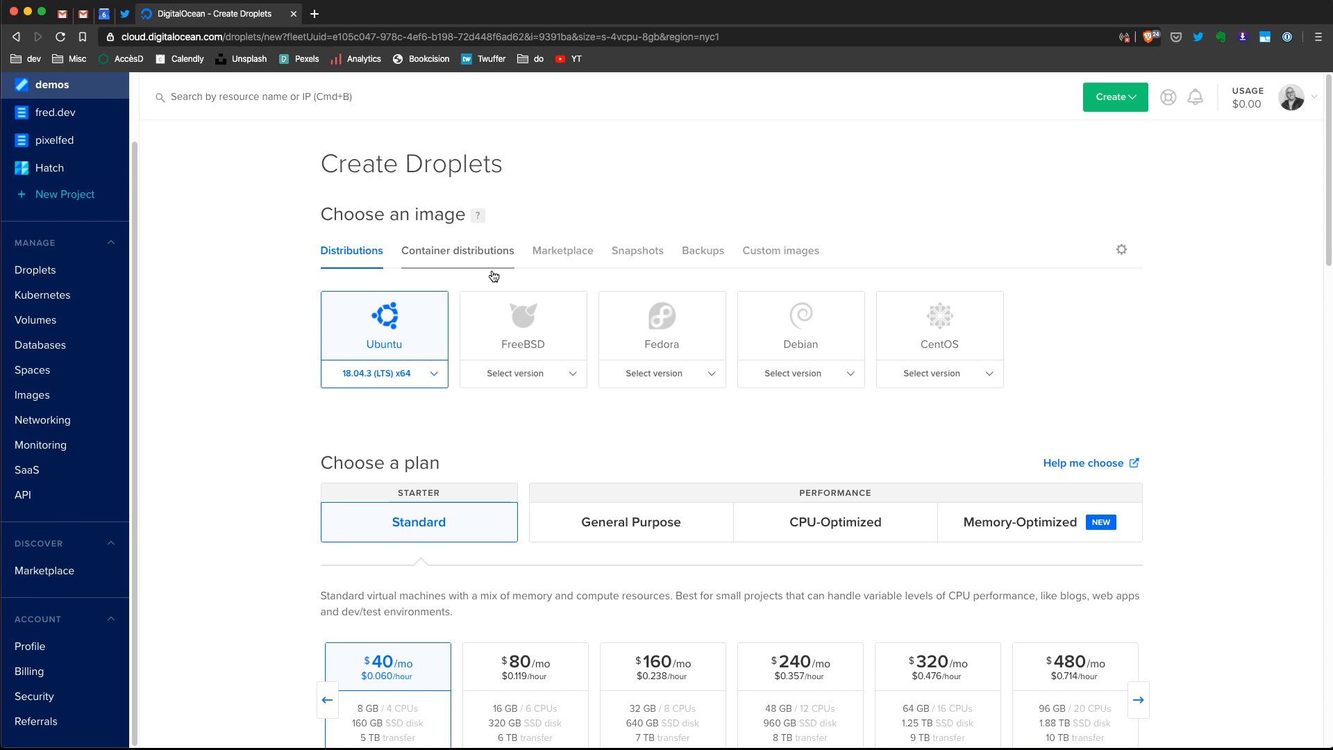
click(458, 250)
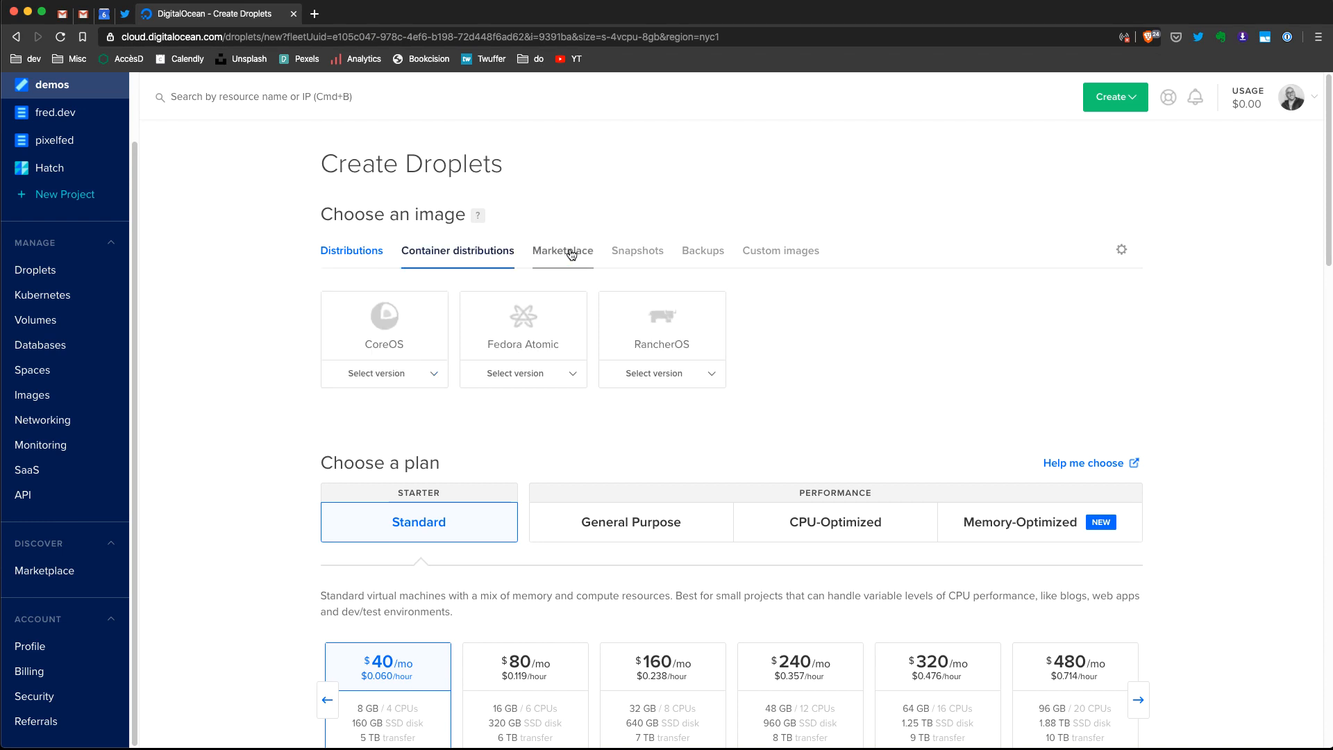
click(562, 250)
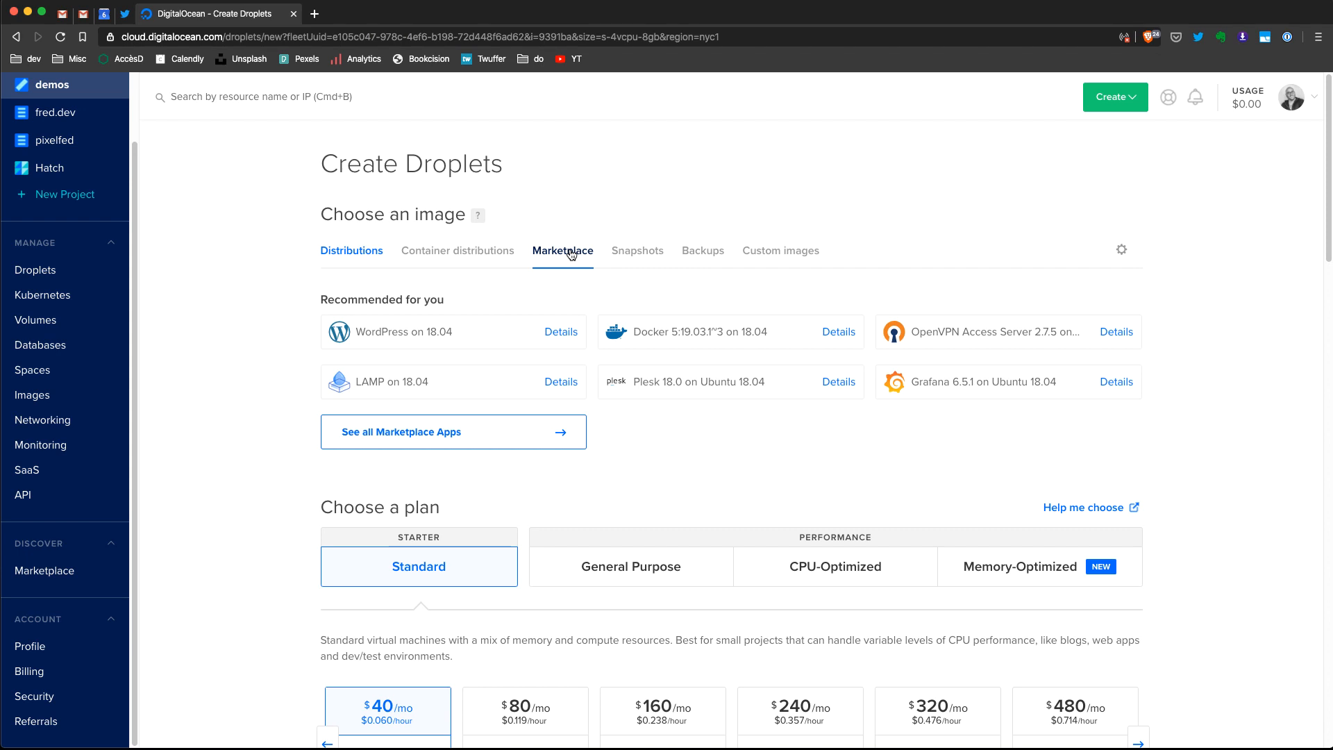
click(637, 250)
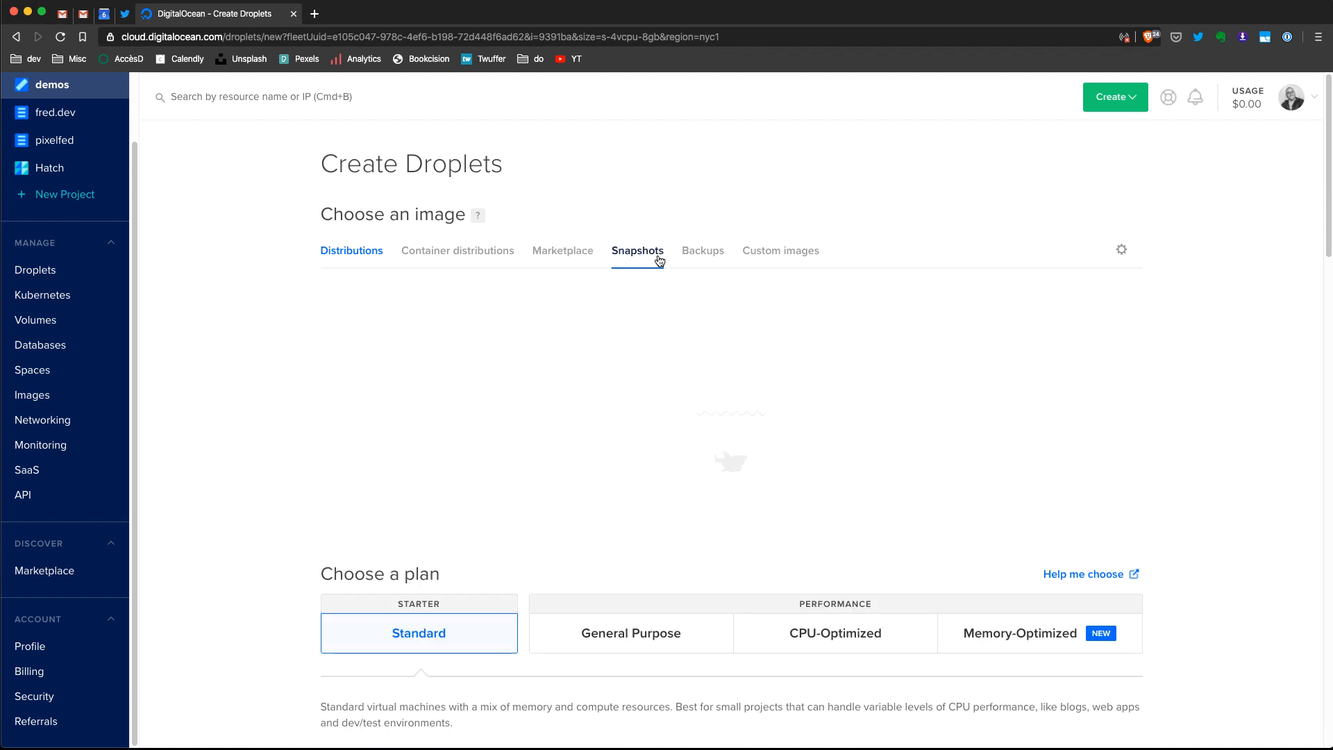
click(702, 250)
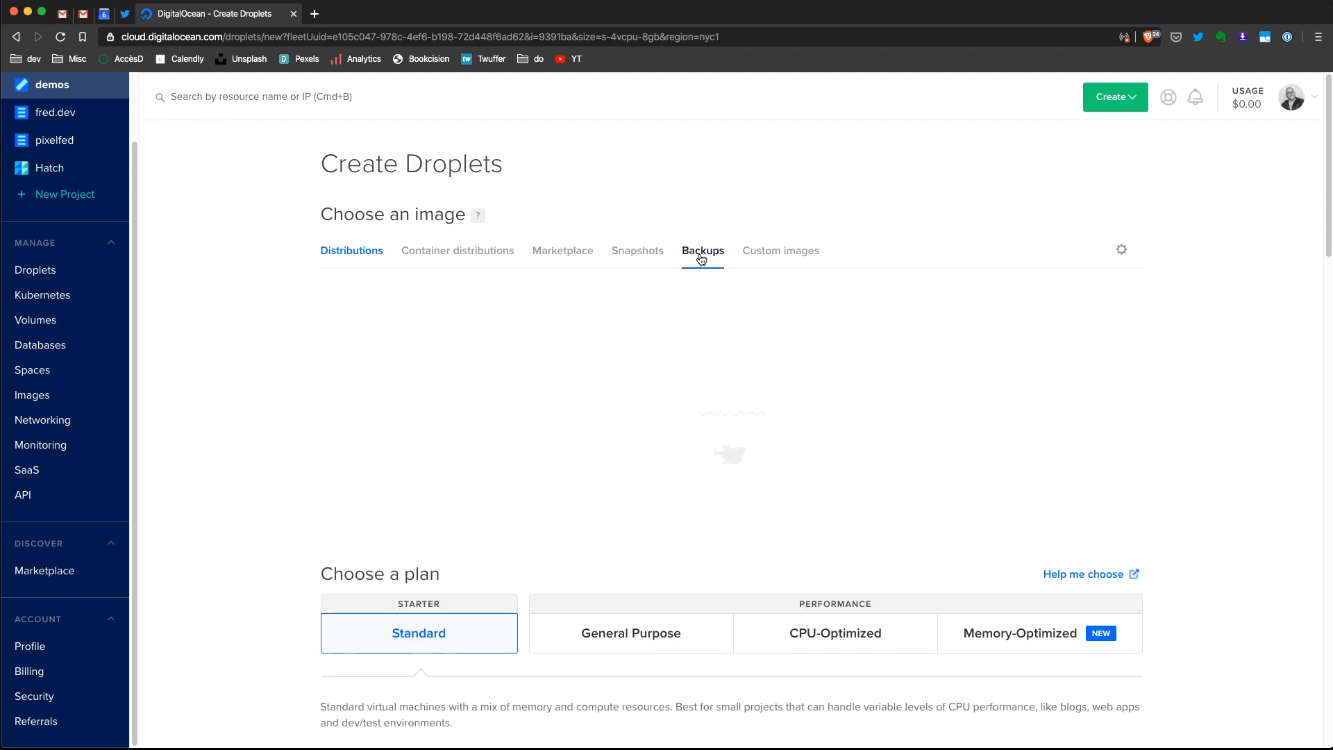
click(702, 250)
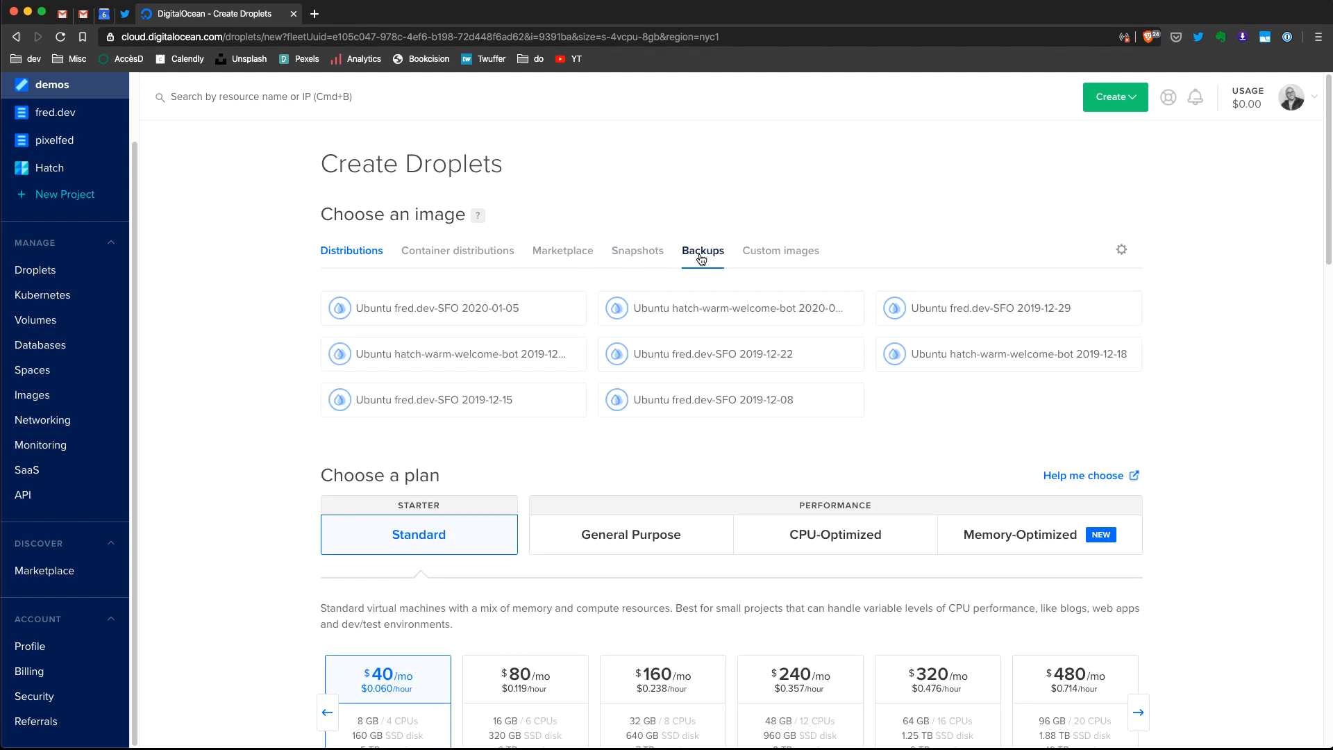
click(780, 250)
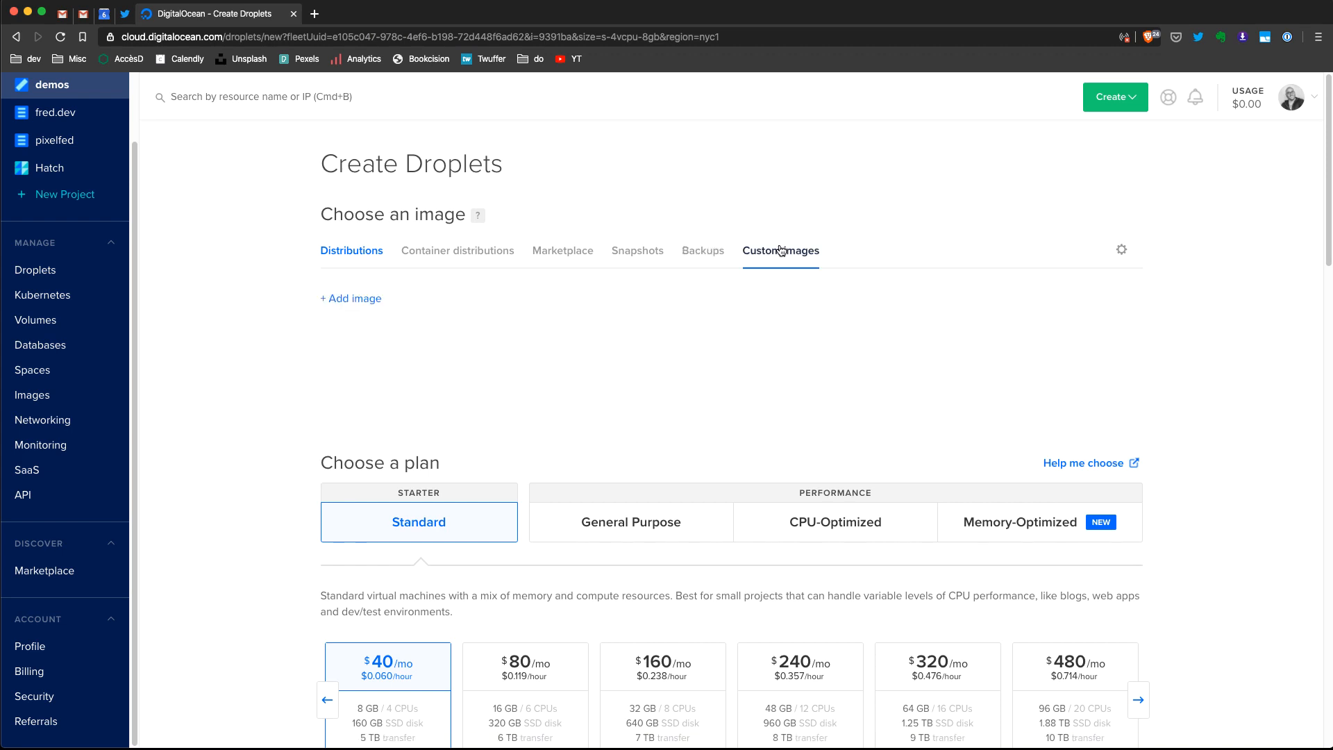
click(352, 250)
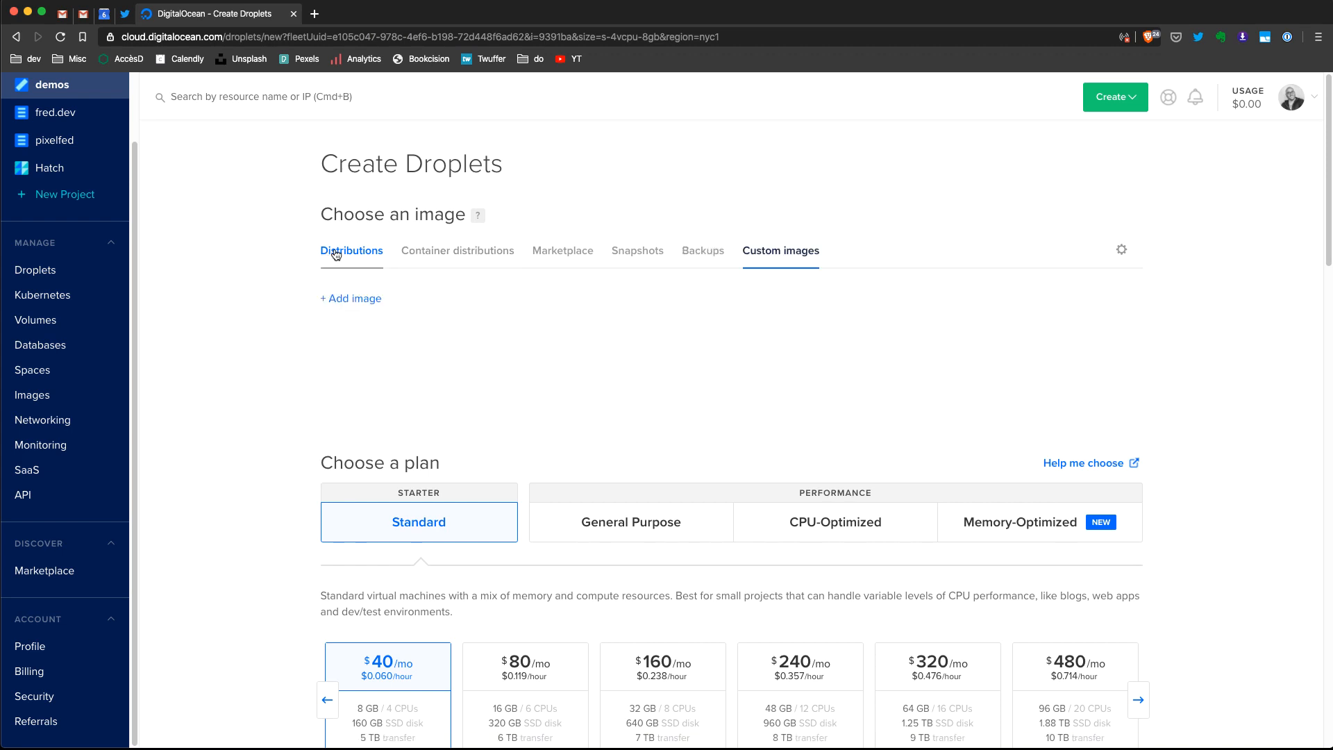
click(351, 250)
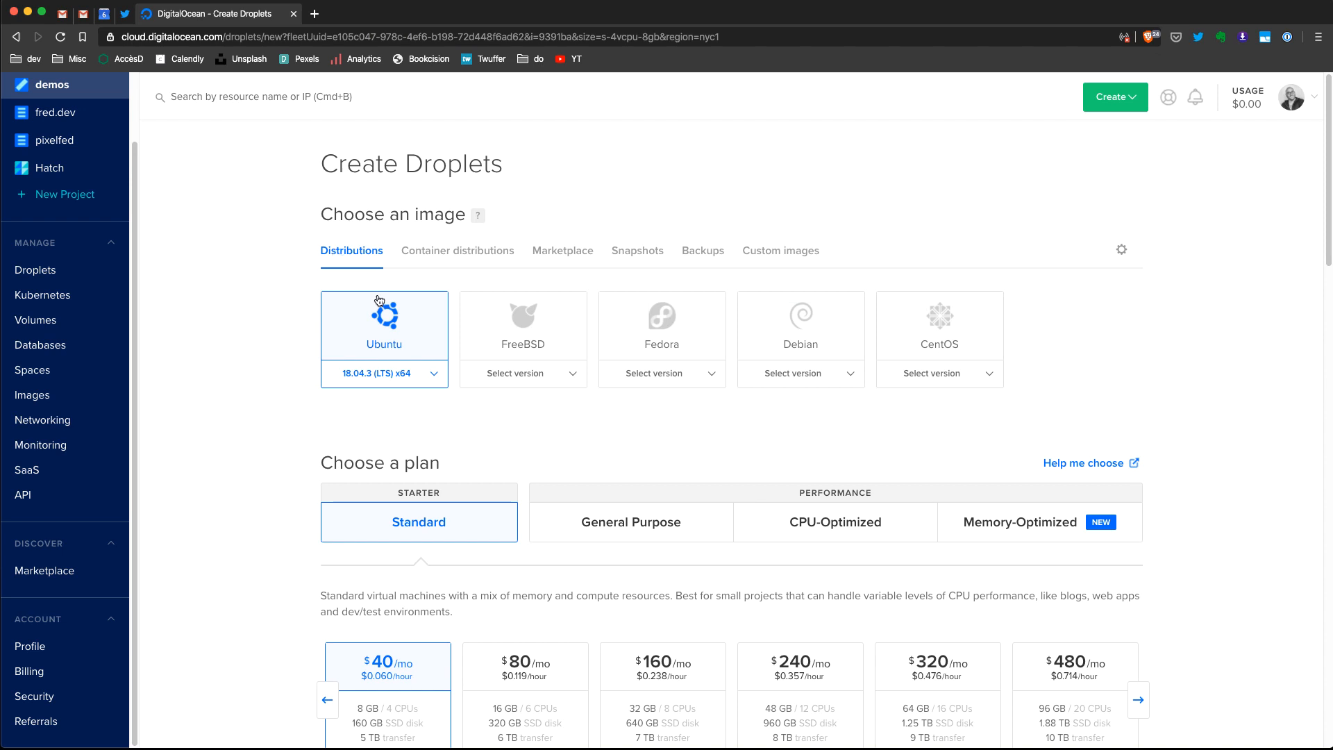
mouse_move(380, 303)
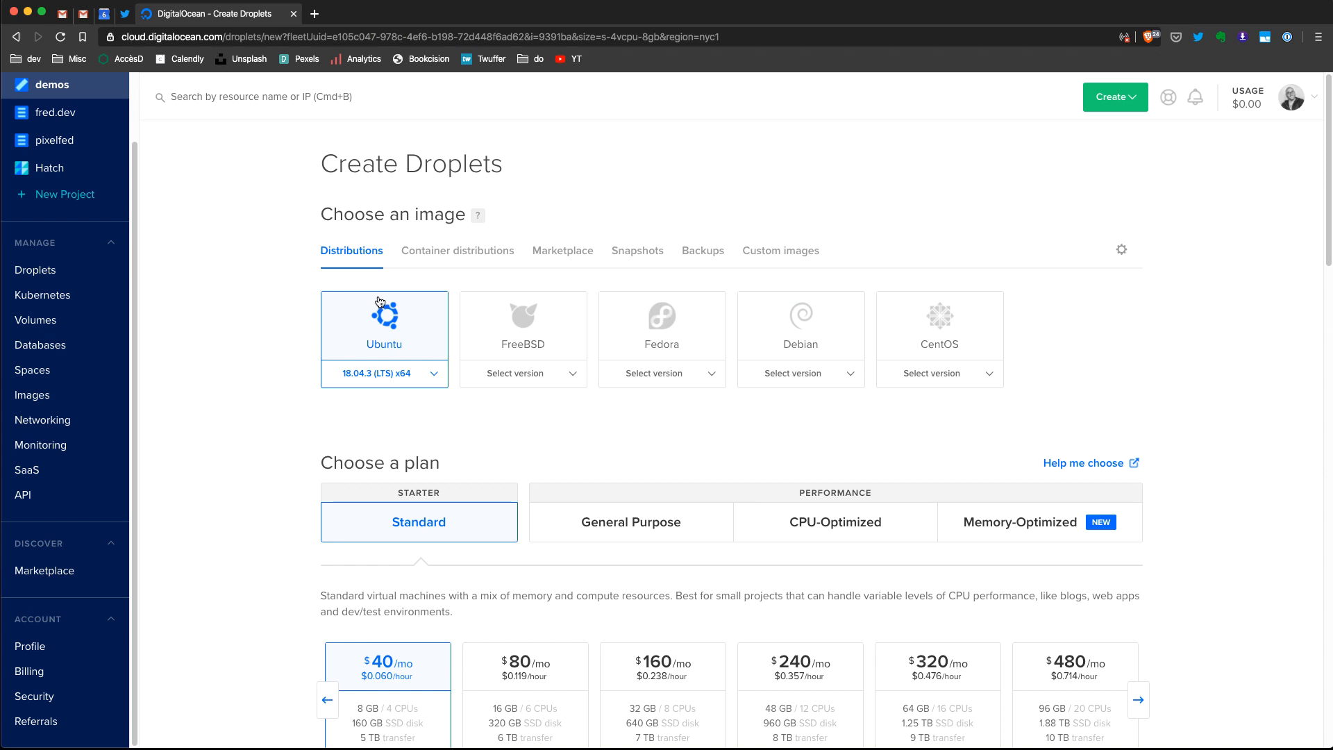
click(433, 374)
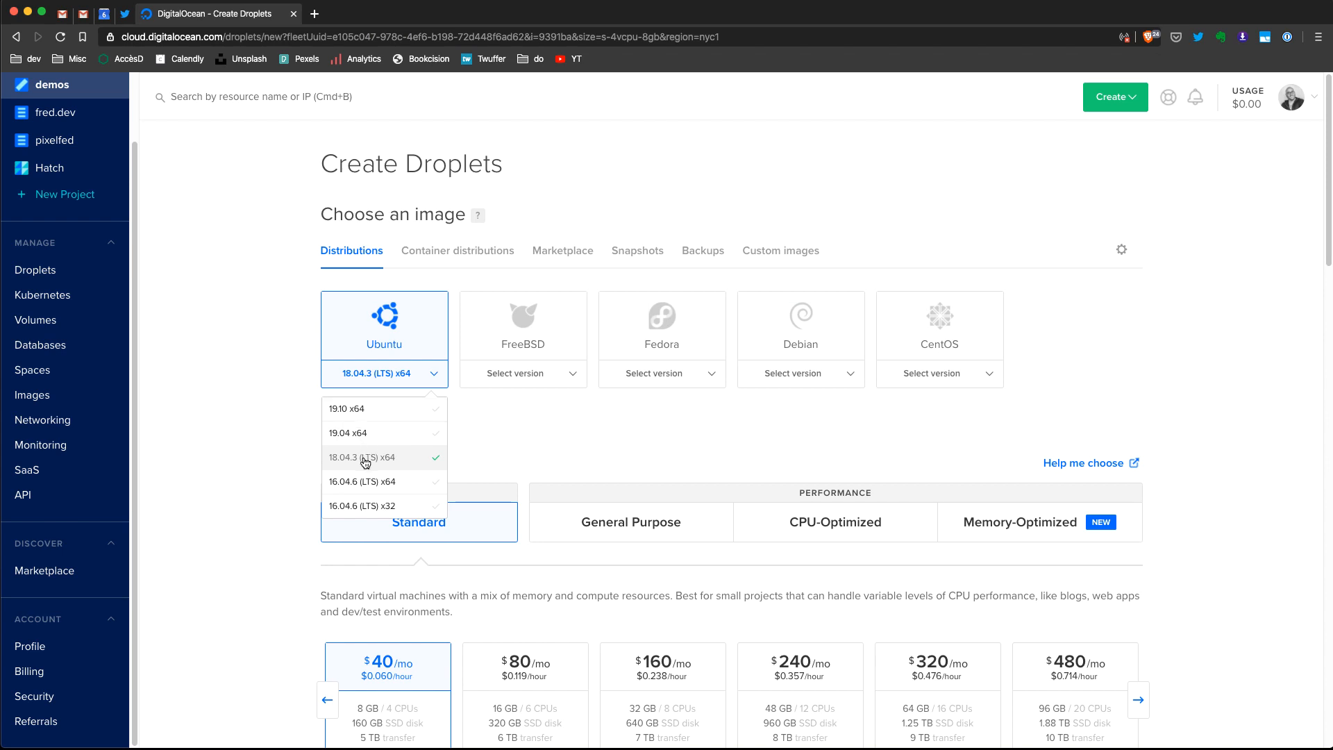
mouse_move(375, 416)
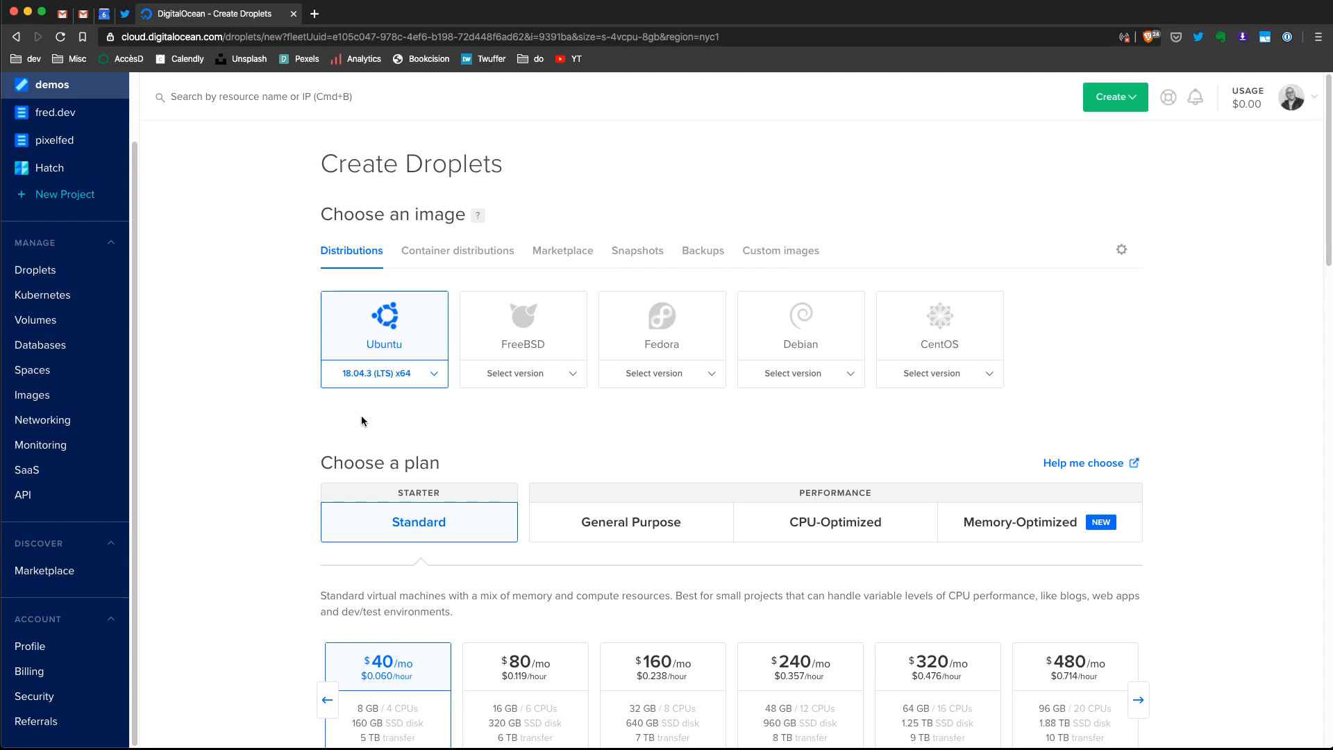
scroll(down, 3)
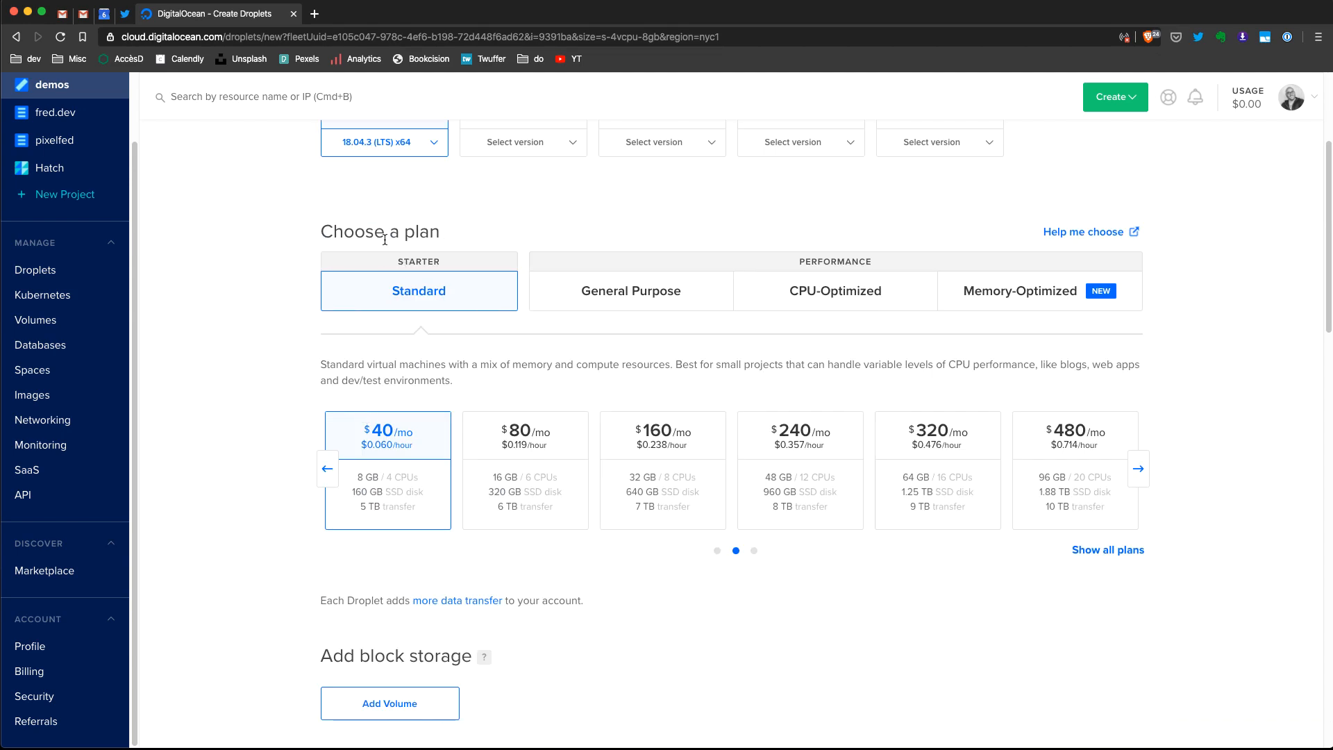
mouse_move(382, 247)
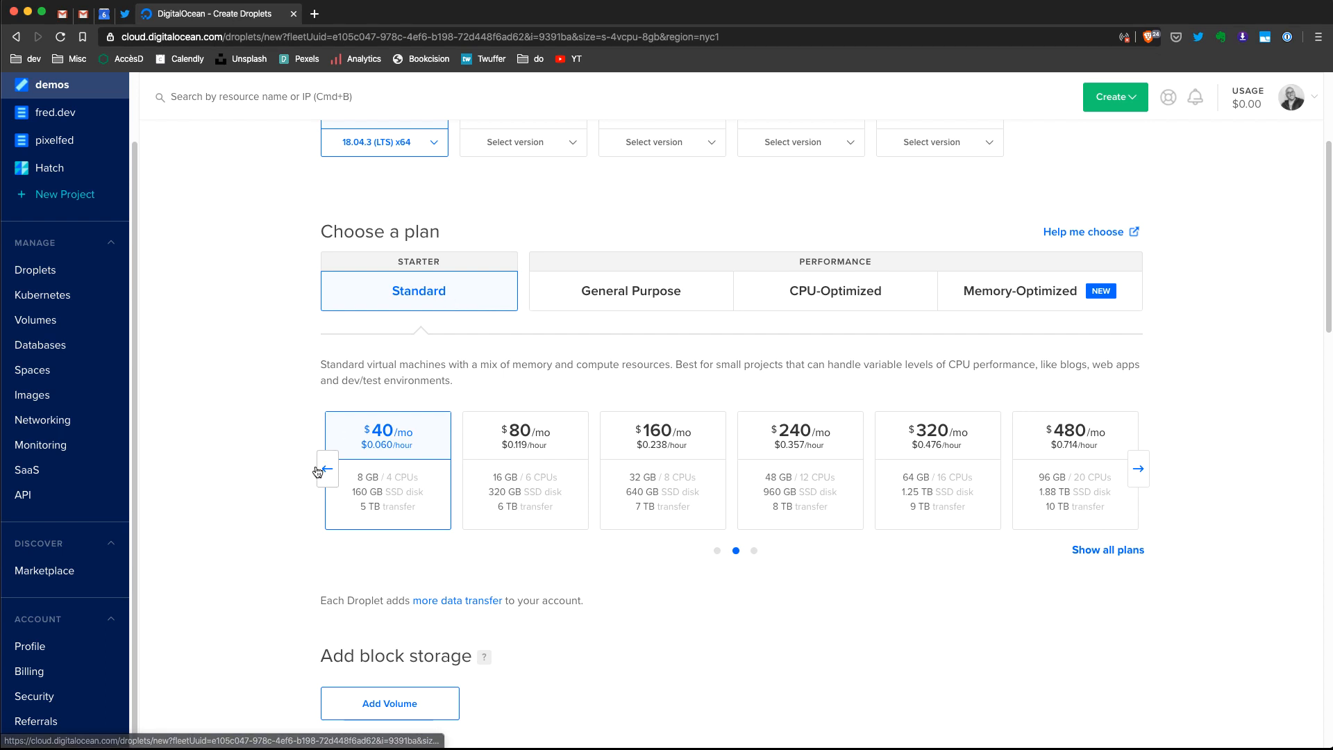
click(326, 468)
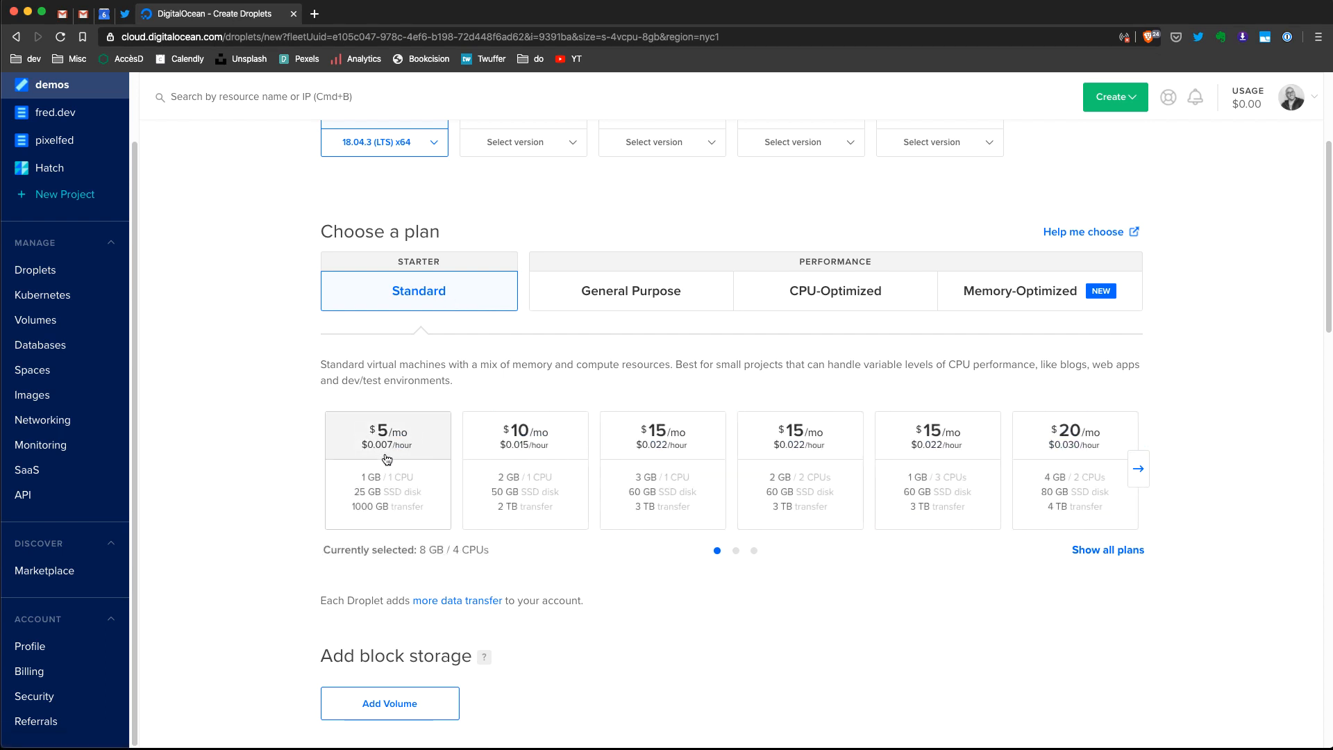
click(1139, 469)
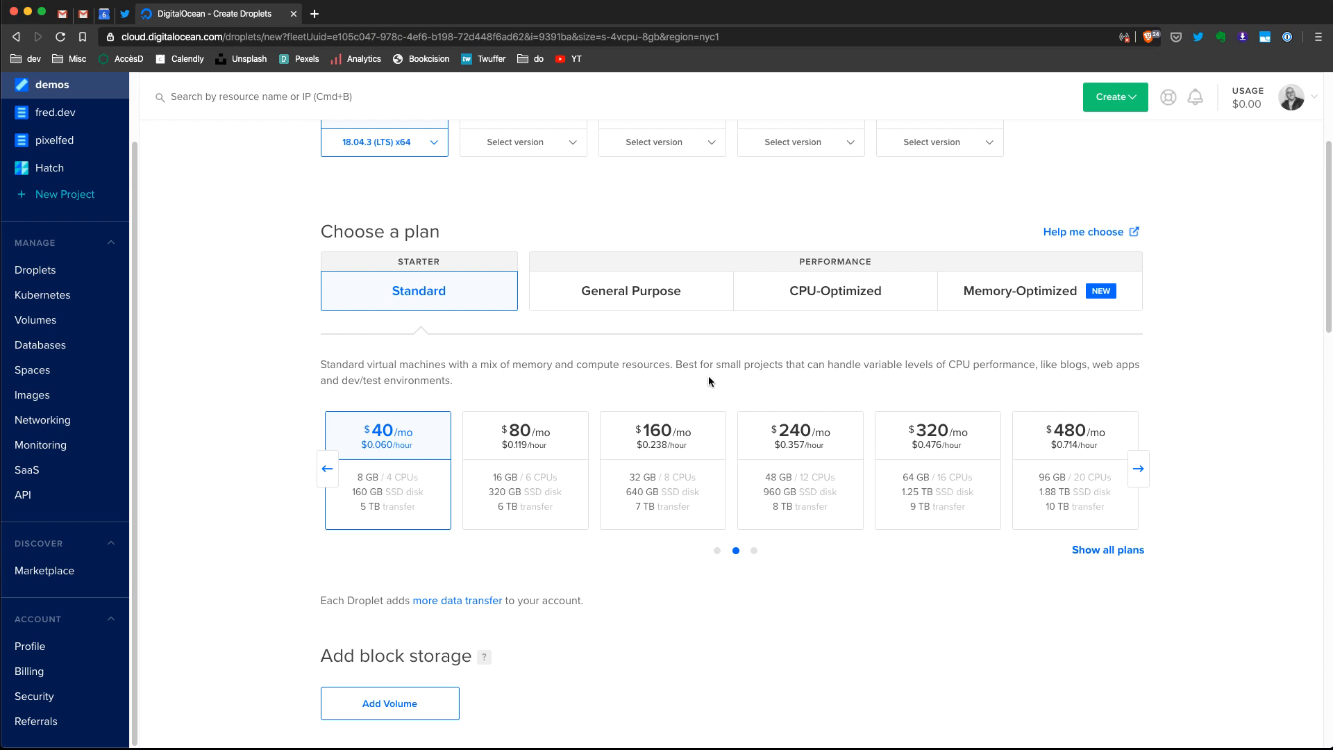
click(835, 291)
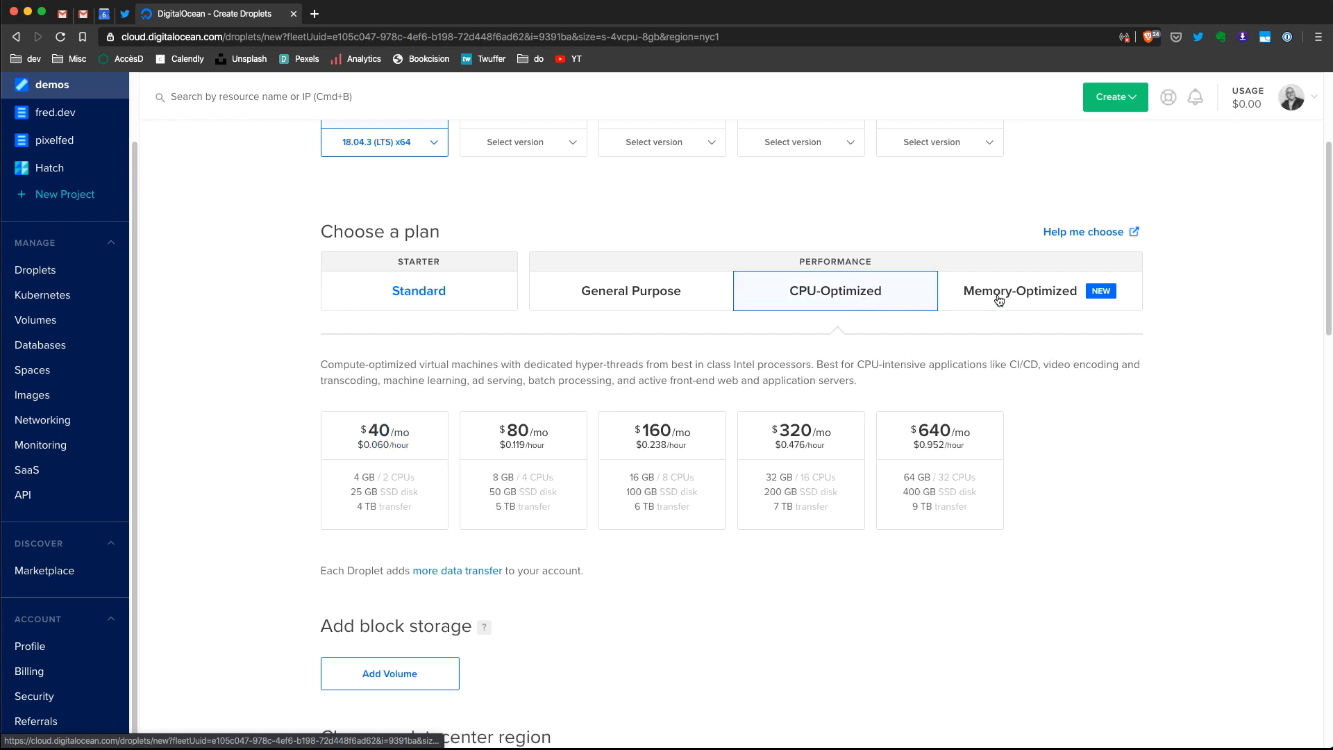
click(1019, 291)
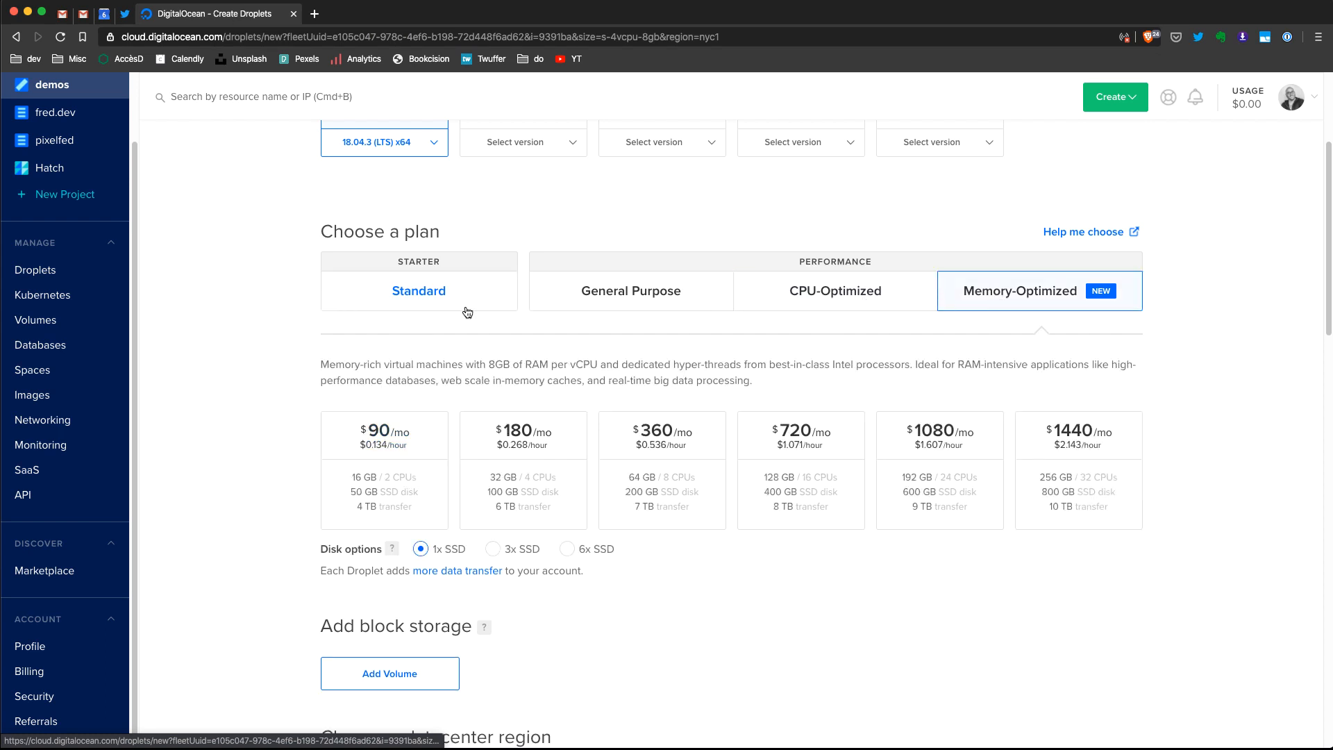
click(418, 291)
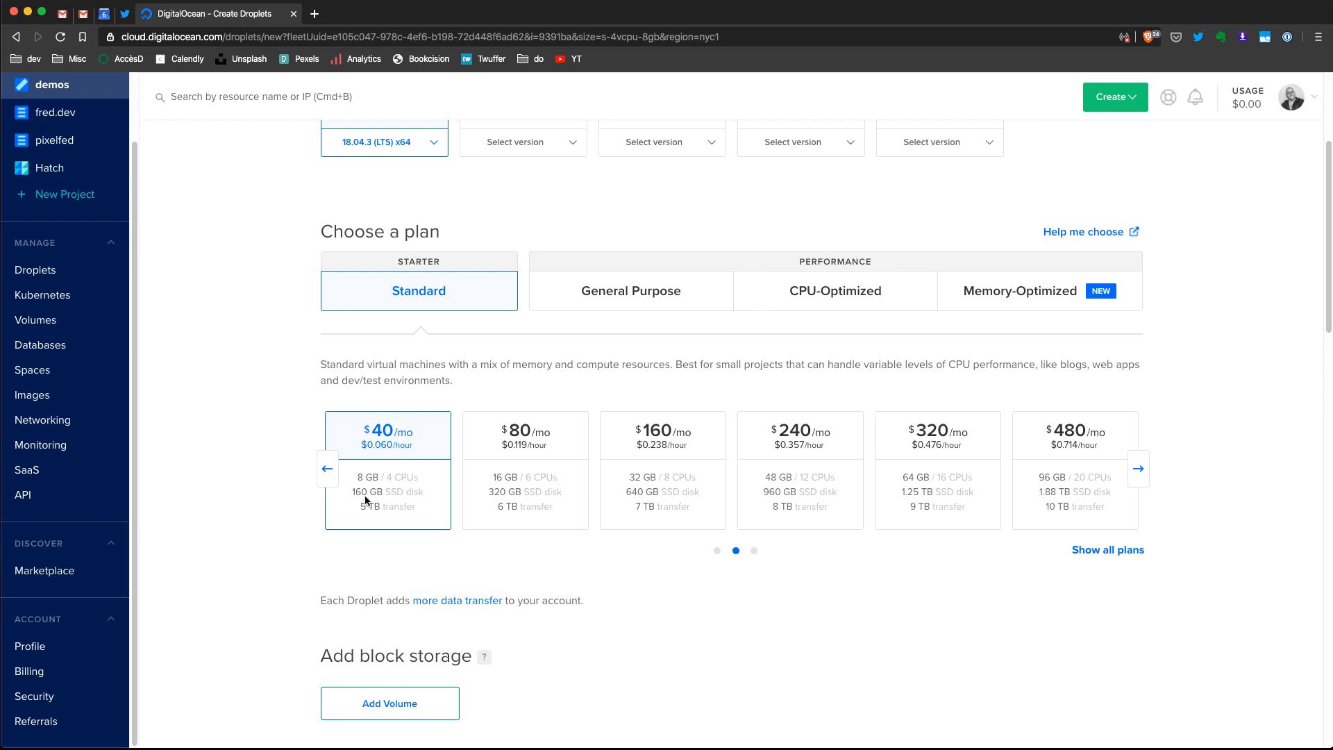
mouse_move(366, 500)
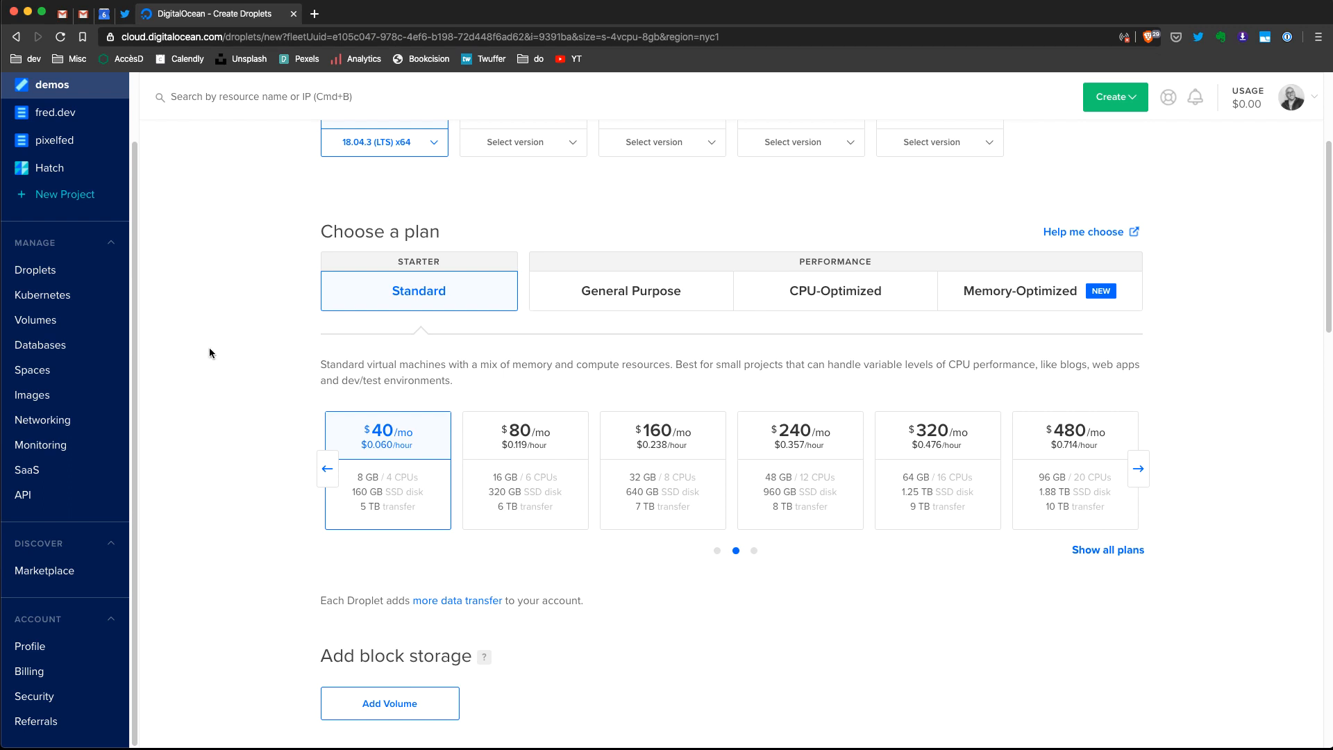
mouse_move(258, 384)
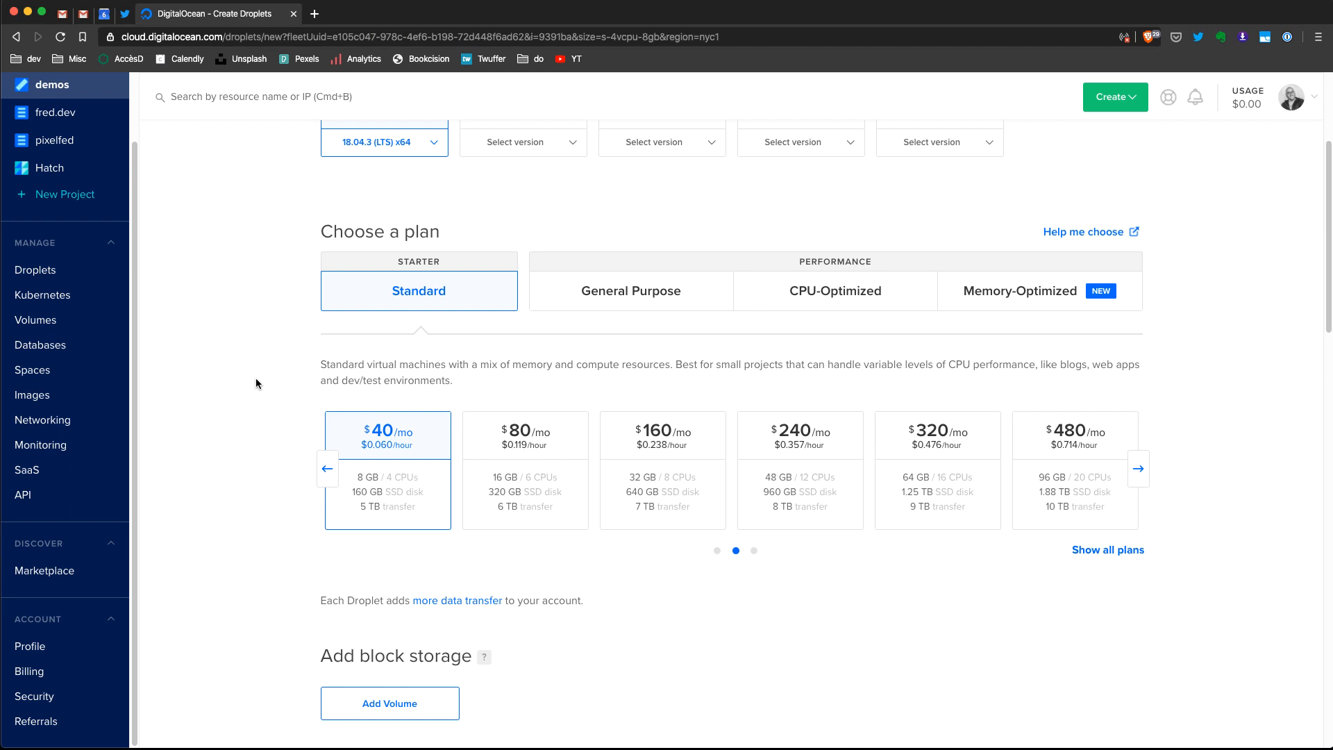
mouse_move(276, 447)
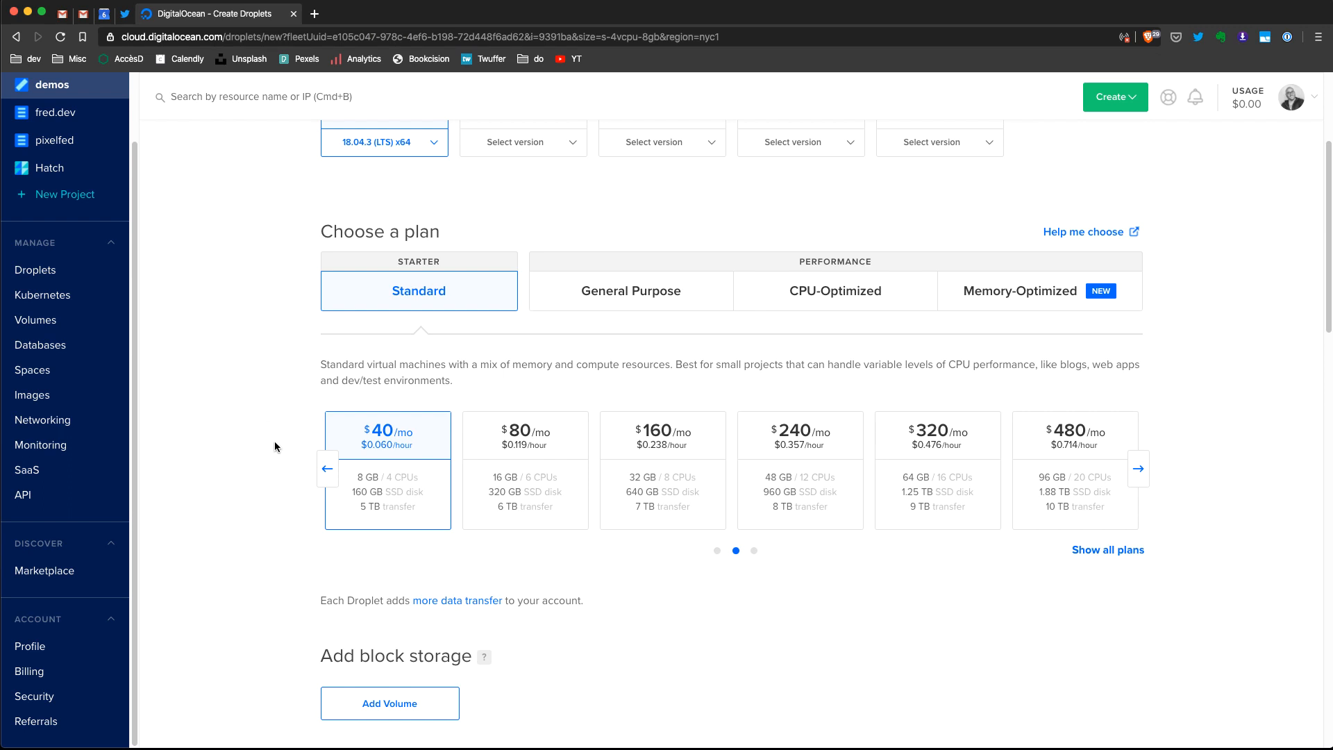
mouse_move(275, 443)
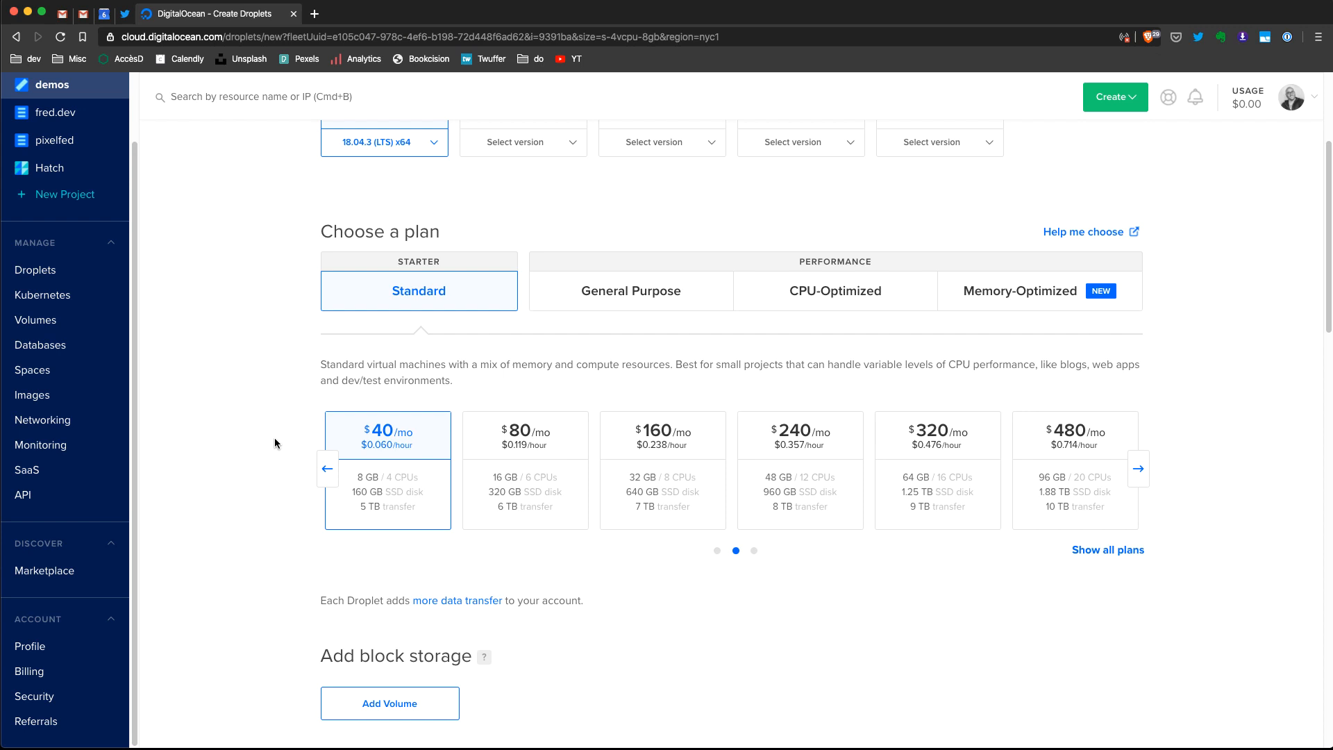
mouse_move(382, 506)
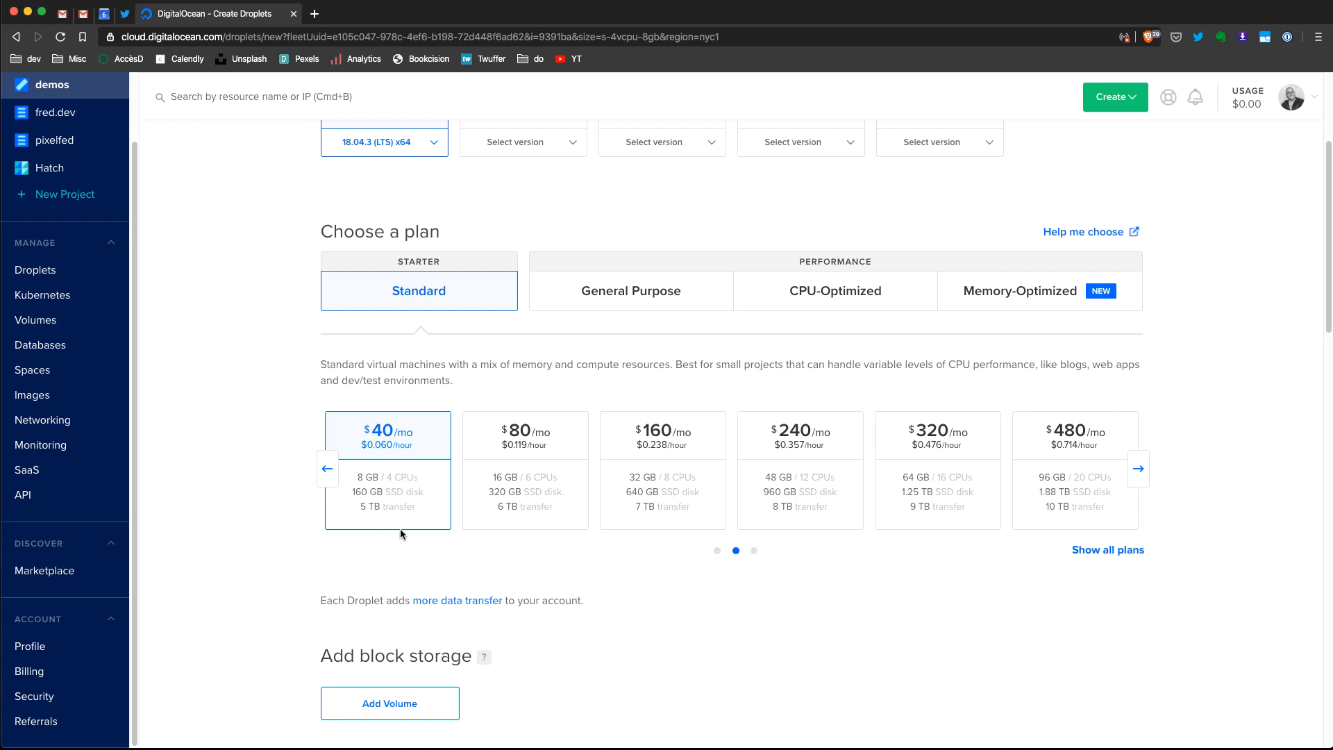
- Choose Toronto 1 as the droplet's datacenter region instead of New York 1
scroll(down, 3)
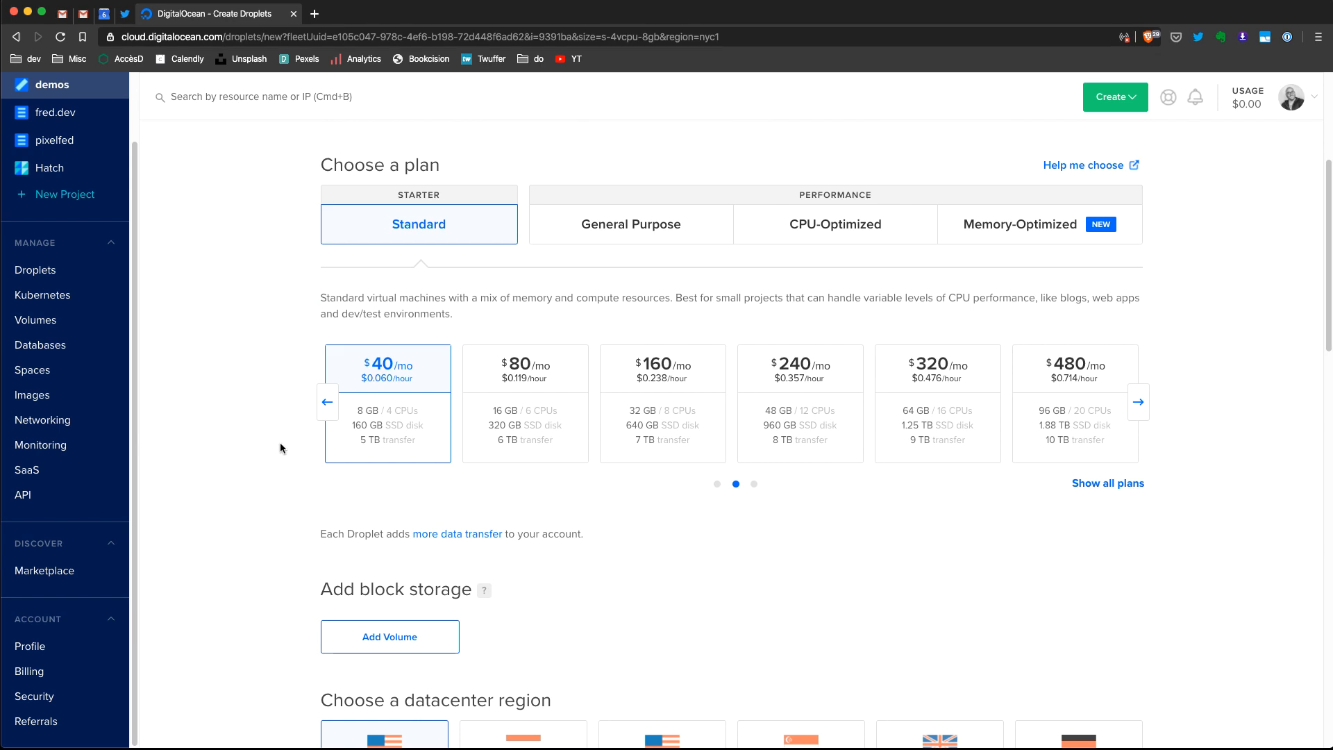
scroll(down, 3)
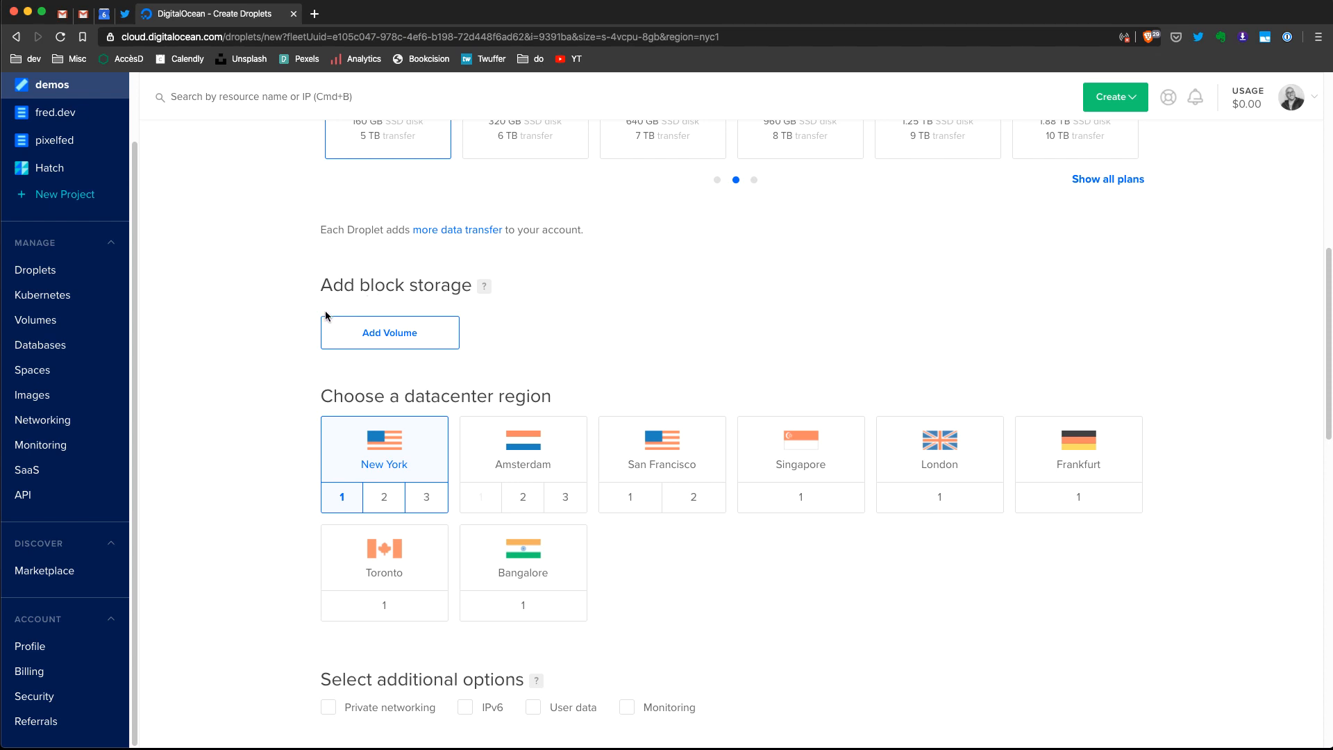
mouse_move(304, 330)
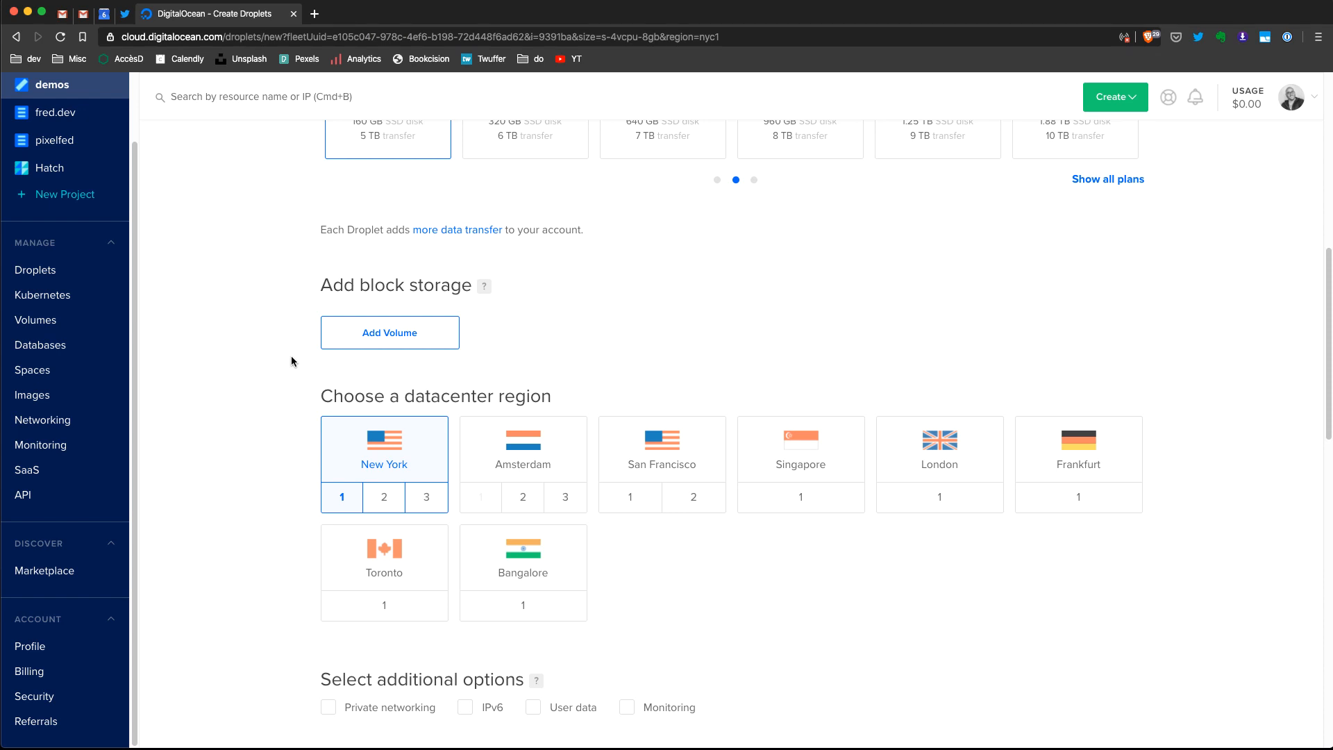
scroll(down, 3)
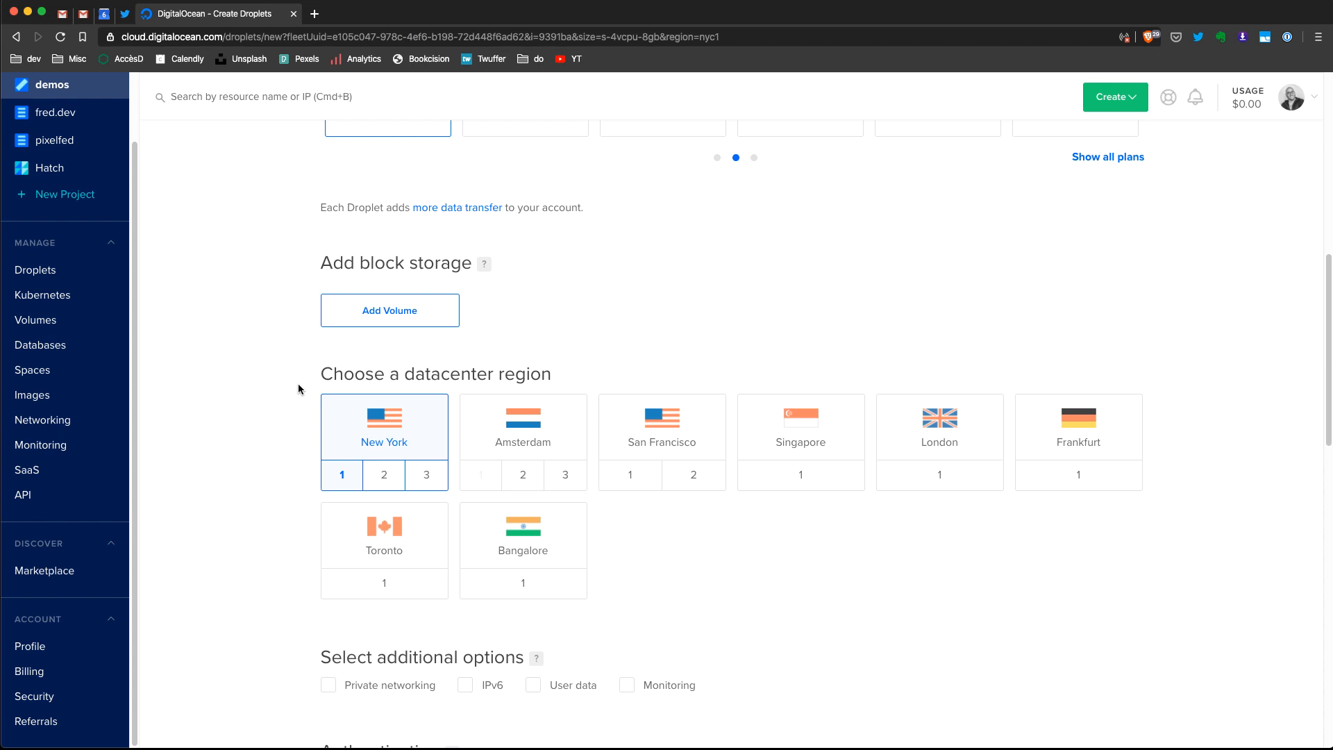
click(384, 534)
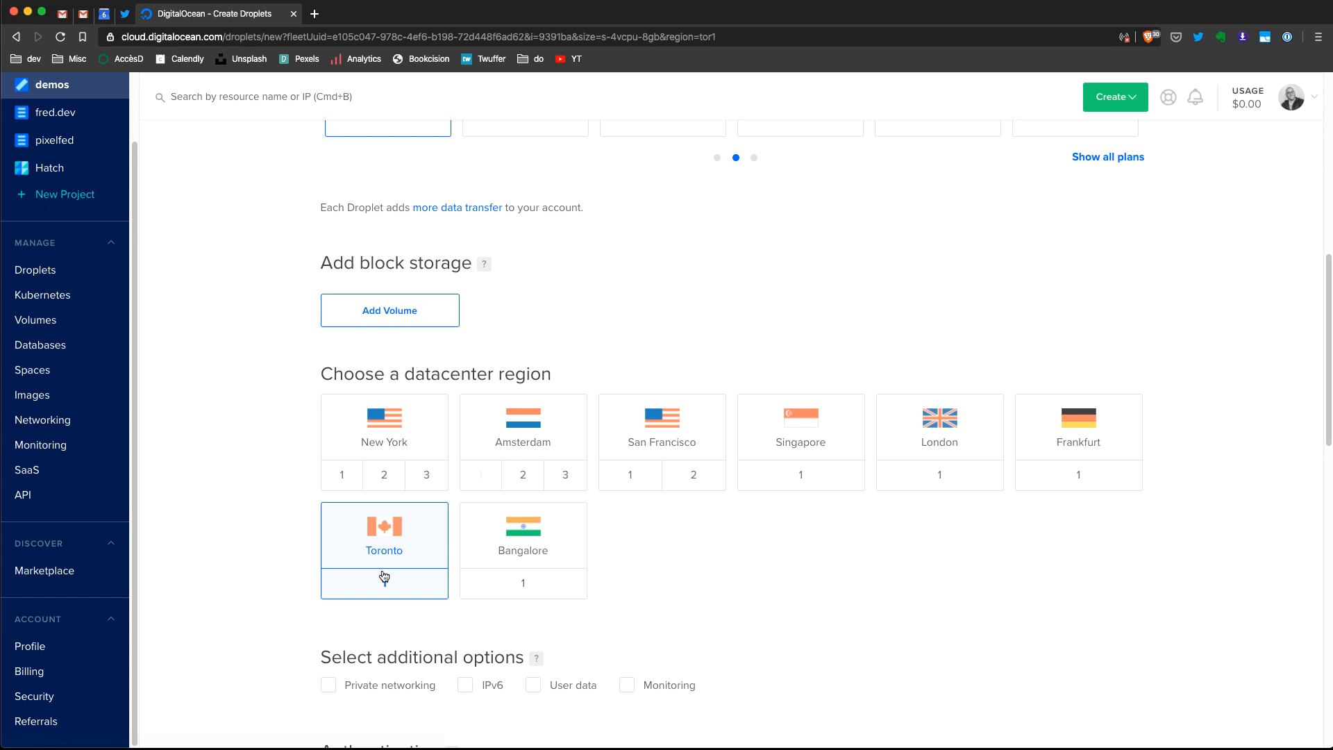
scroll(down, 3)
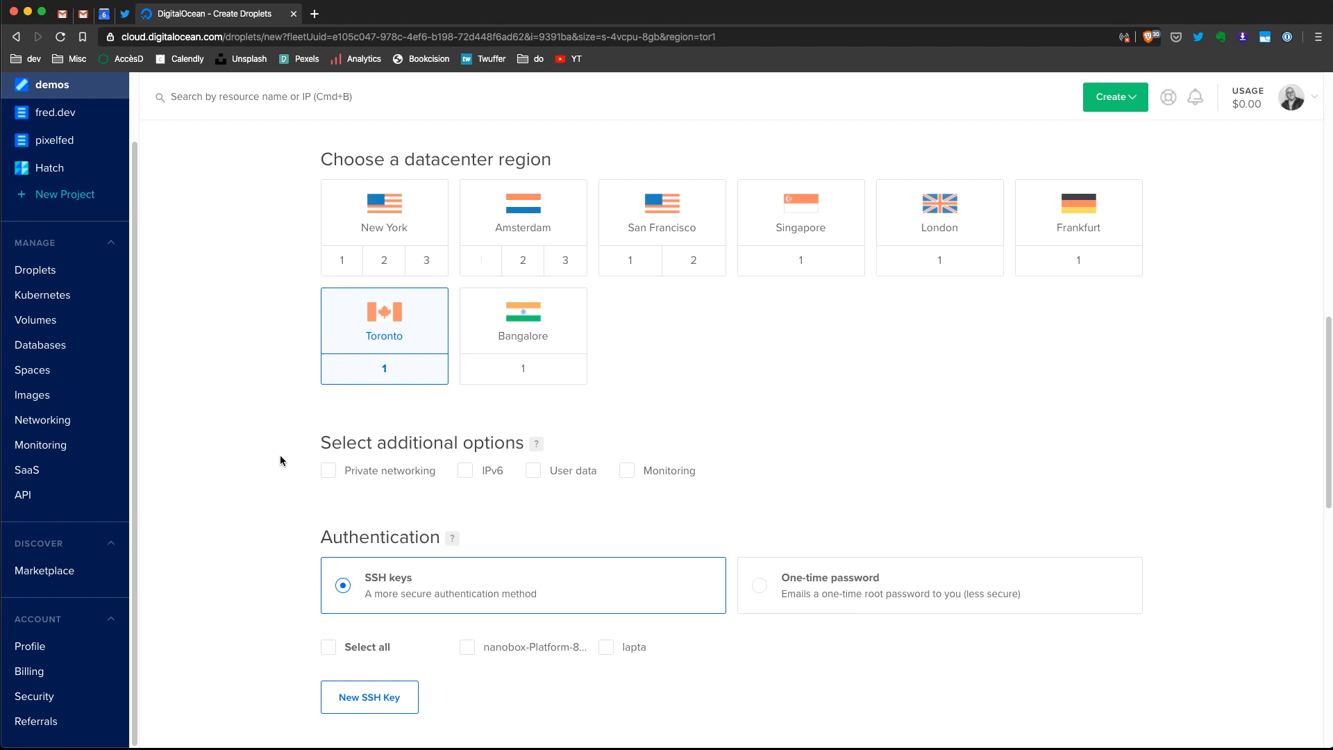
- Select the 'lapta' SSH key to authenticate the new droplet
scroll(down, 3)
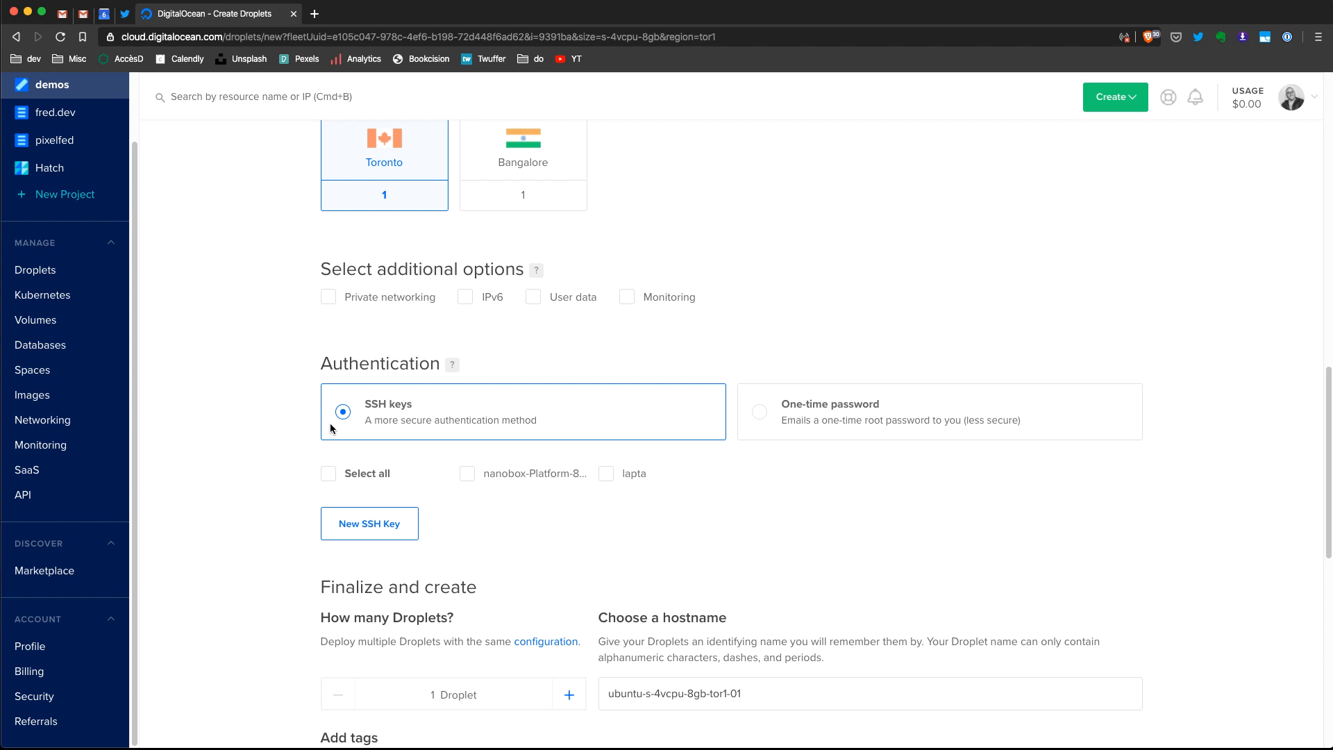
mouse_move(754, 469)
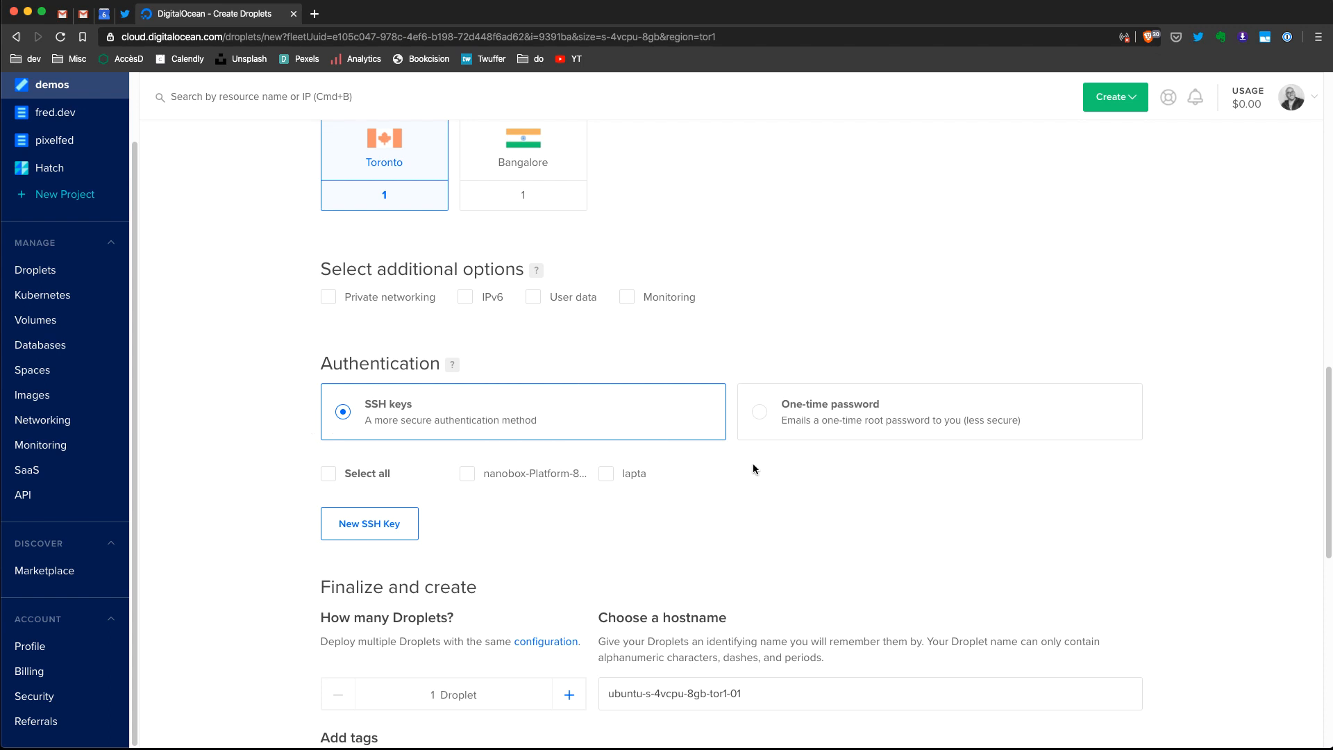
mouse_move(773, 443)
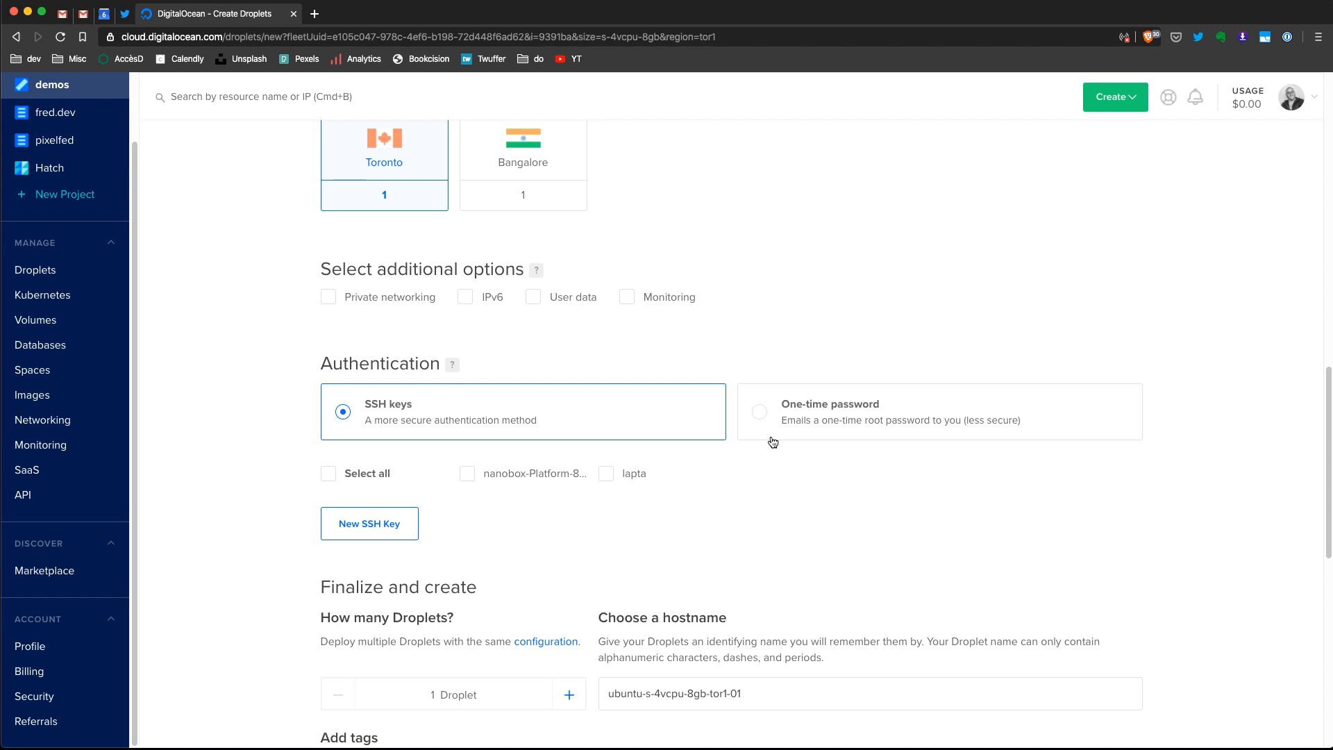
mouse_move(550, 397)
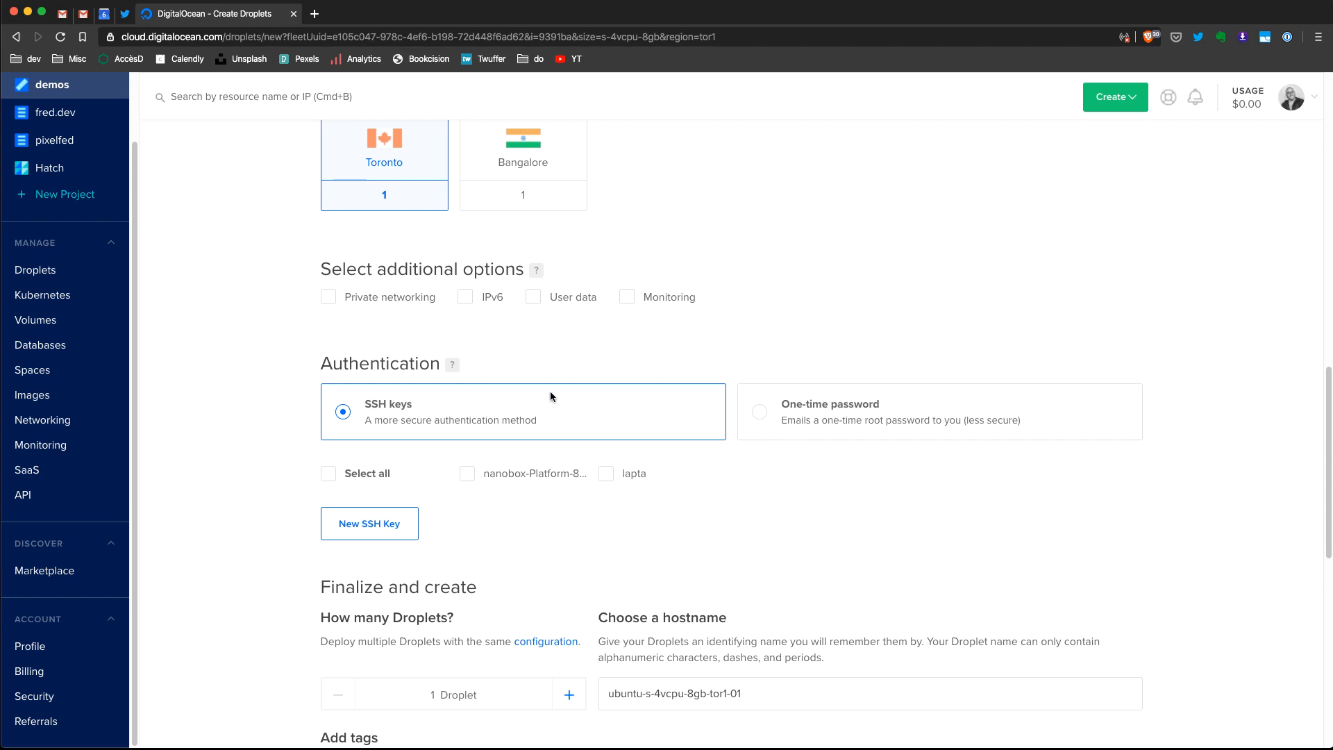
mouse_move(632, 474)
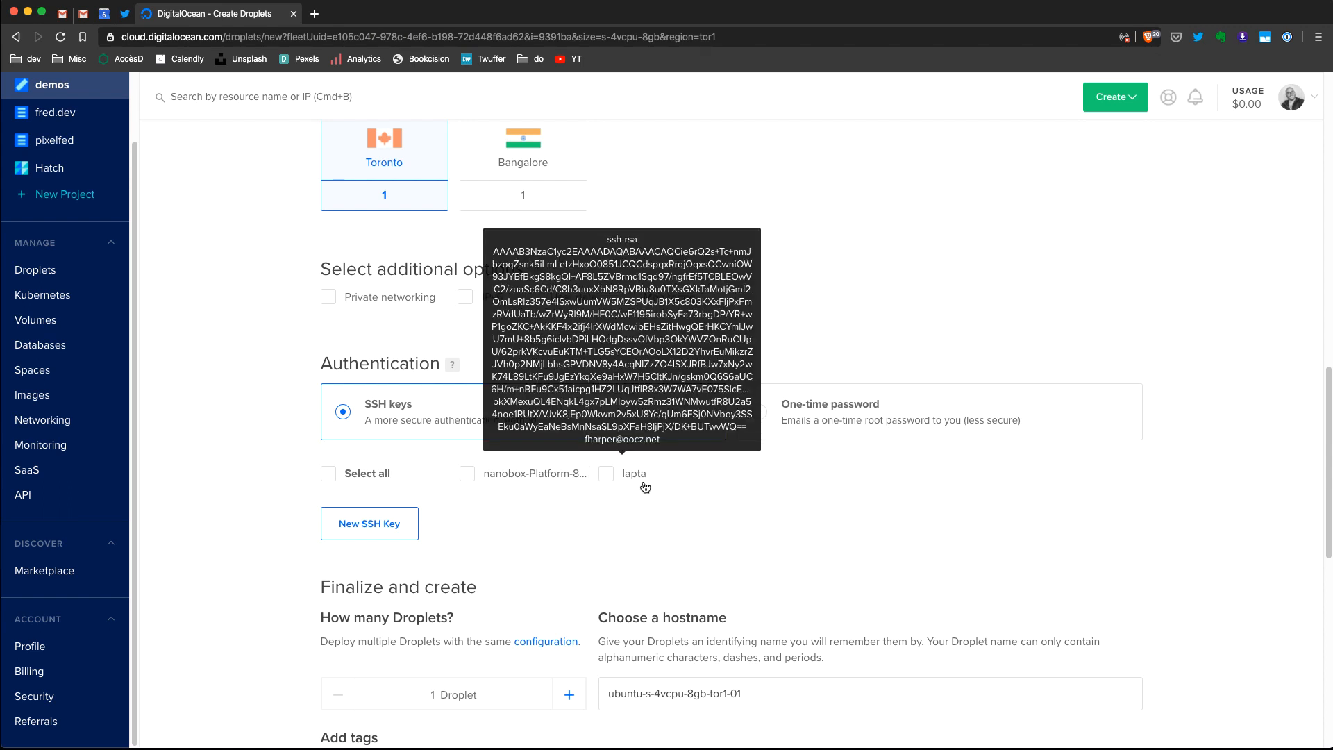
click(606, 474)
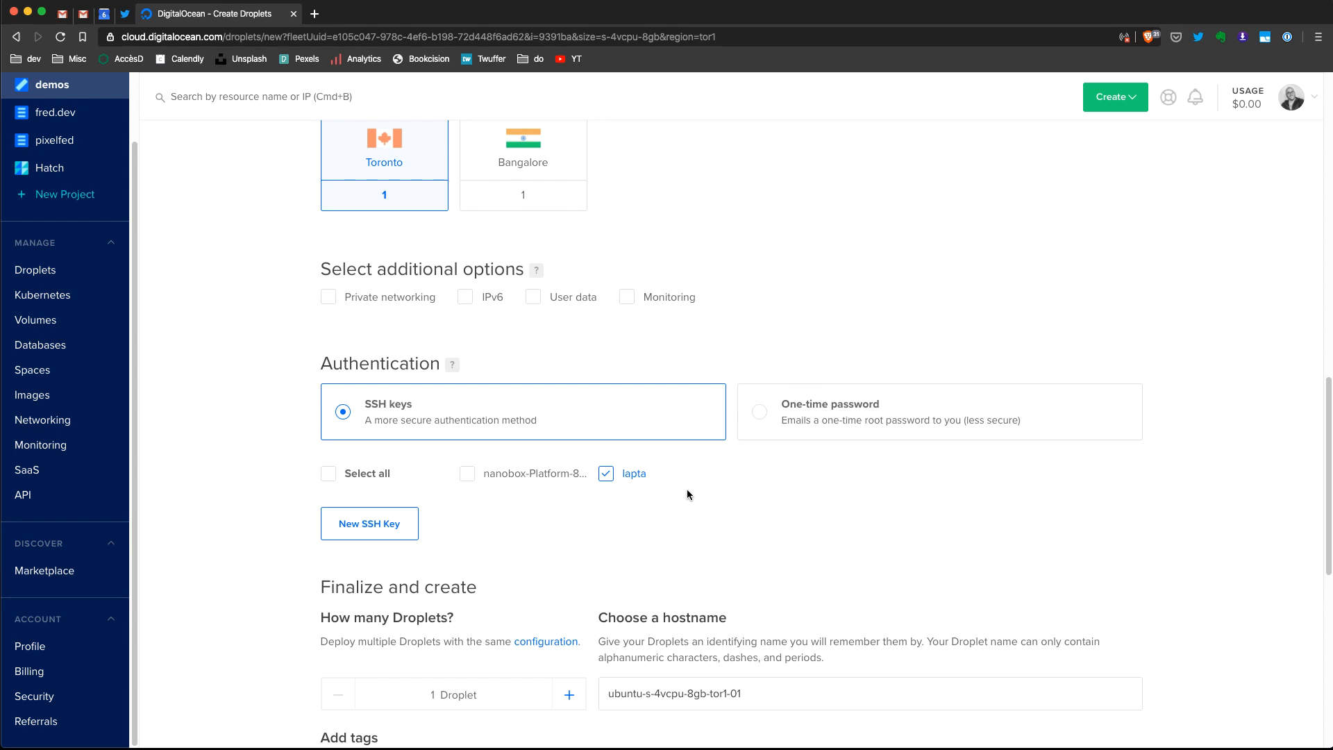
mouse_move(290, 470)
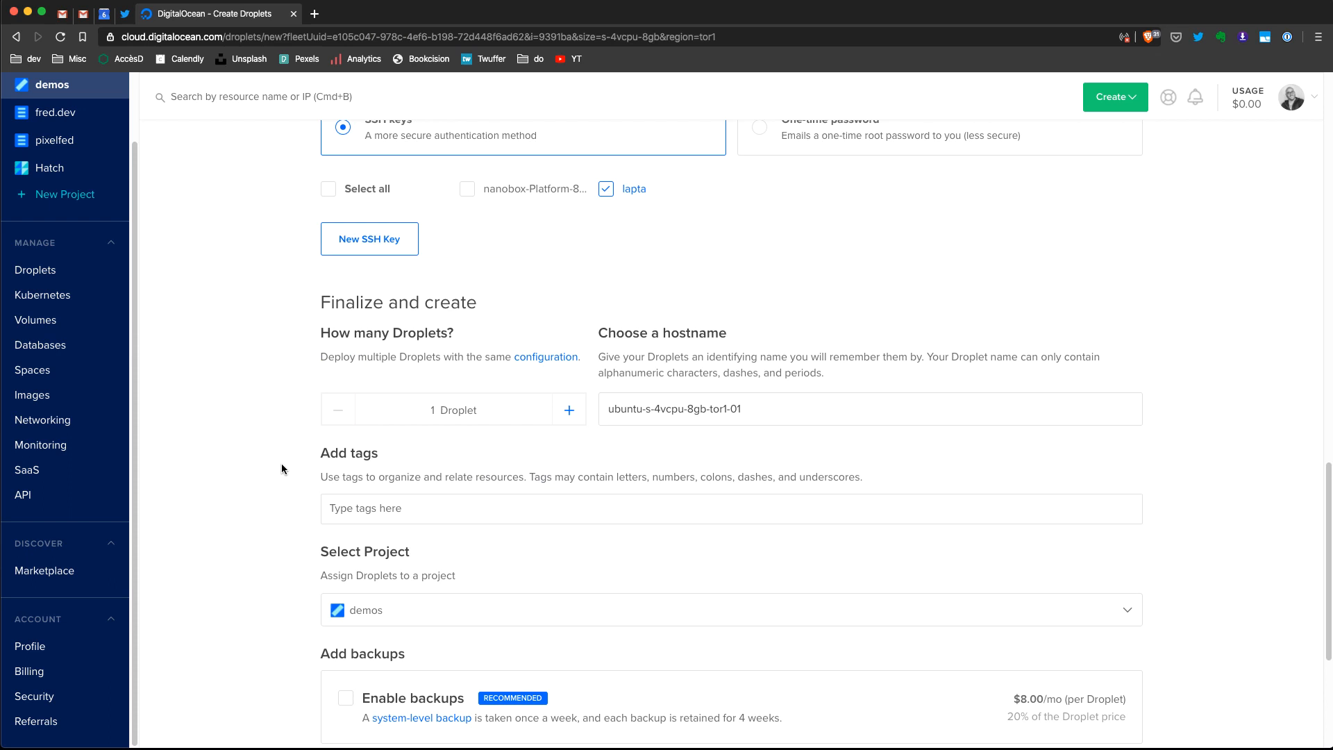
mouse_move(239, 420)
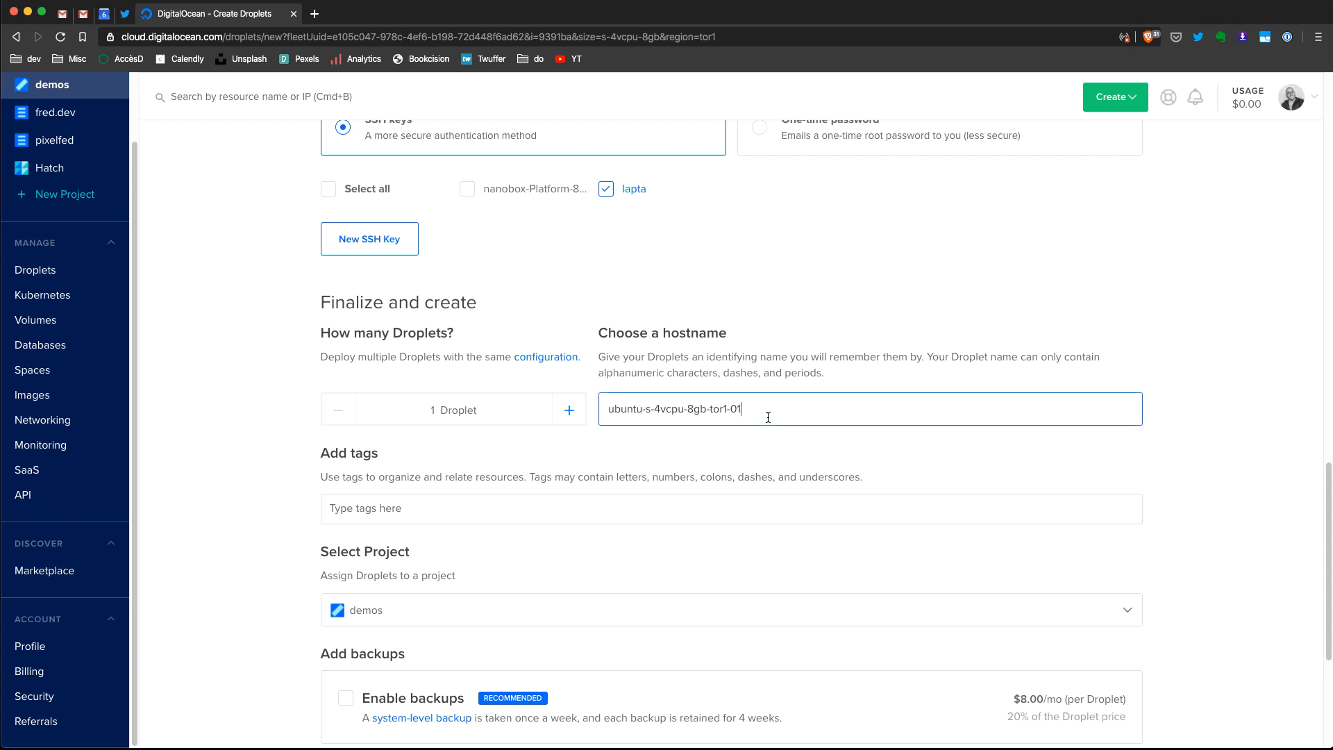
- Replace the default droplet hostname with 'faq1'
text(faq1)
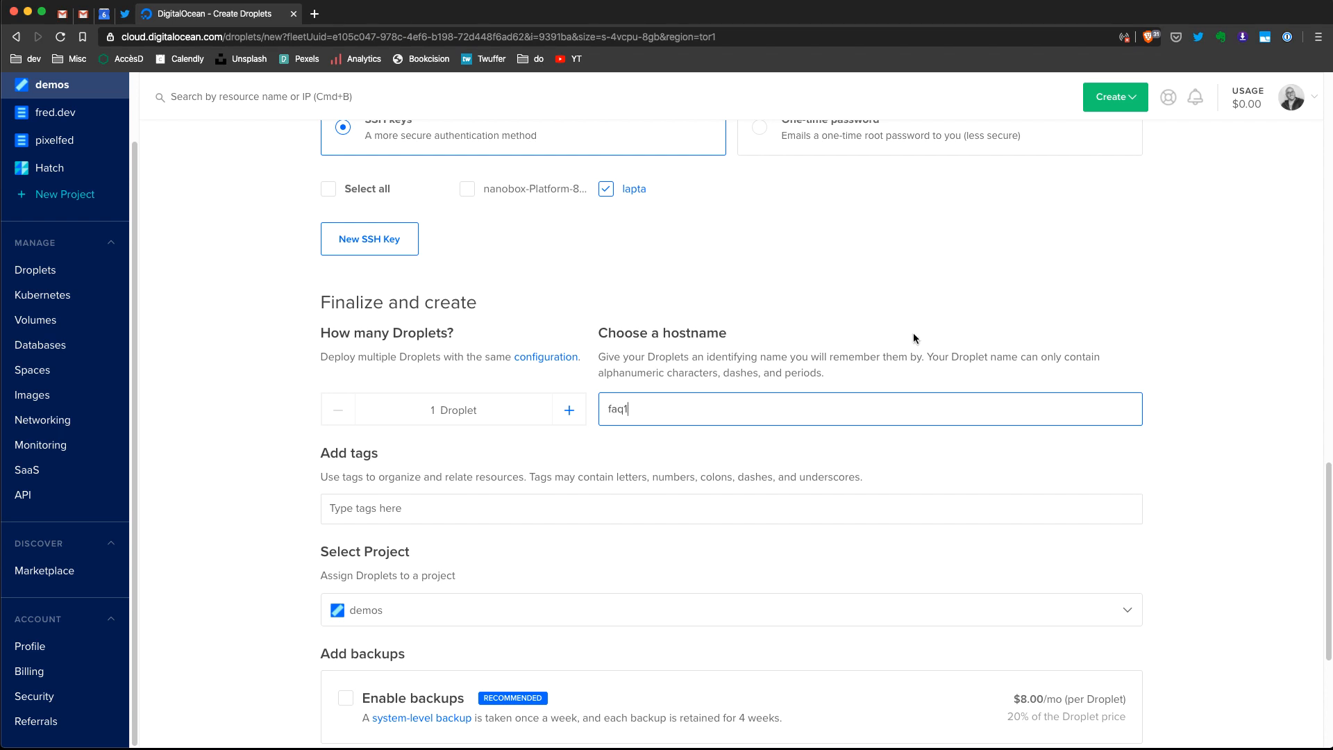
click(454, 508)
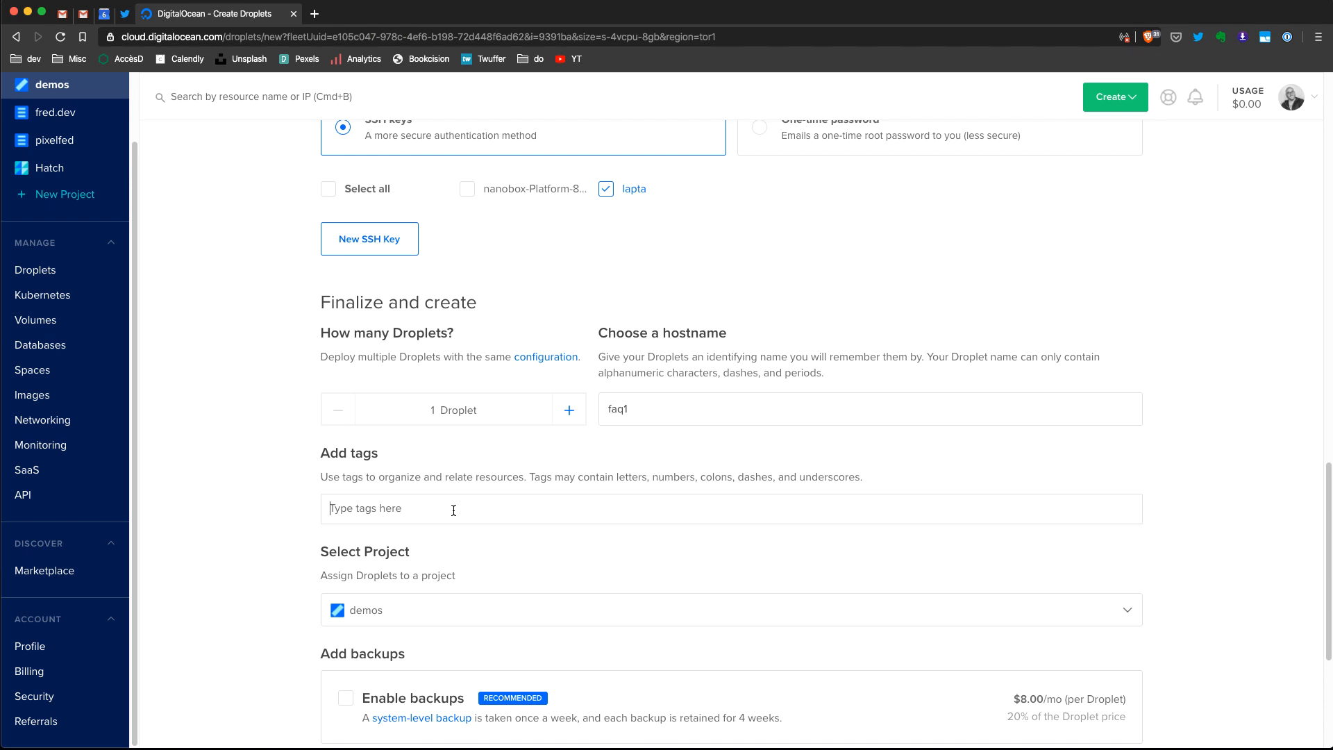
scroll(down, 3)
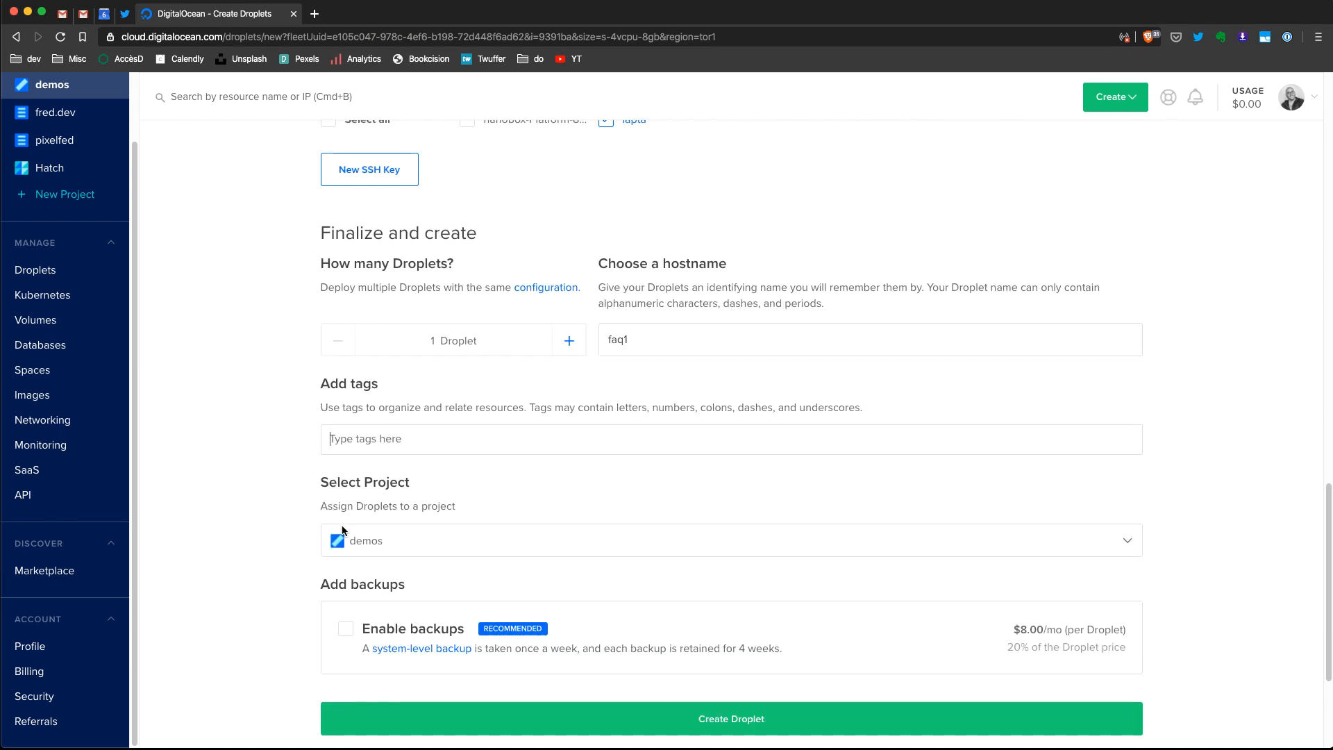
mouse_move(284, 554)
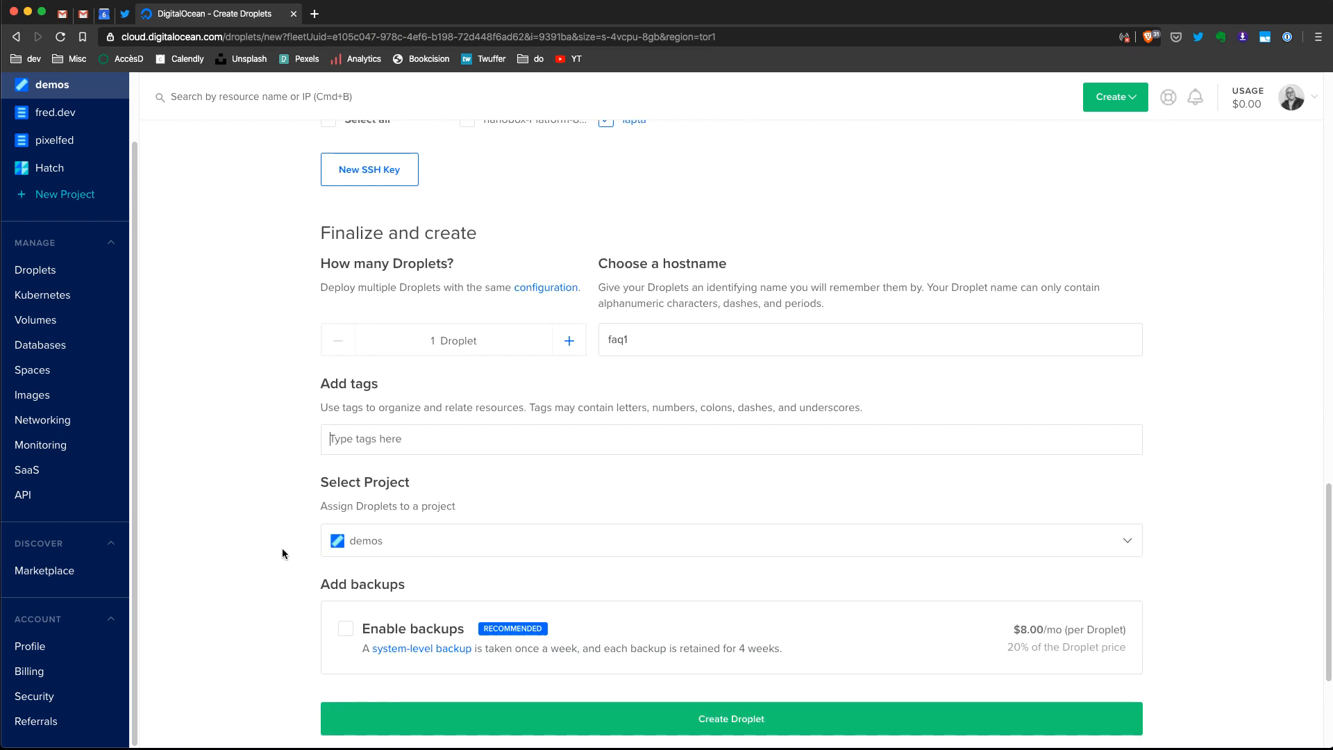
scroll(down, 3)
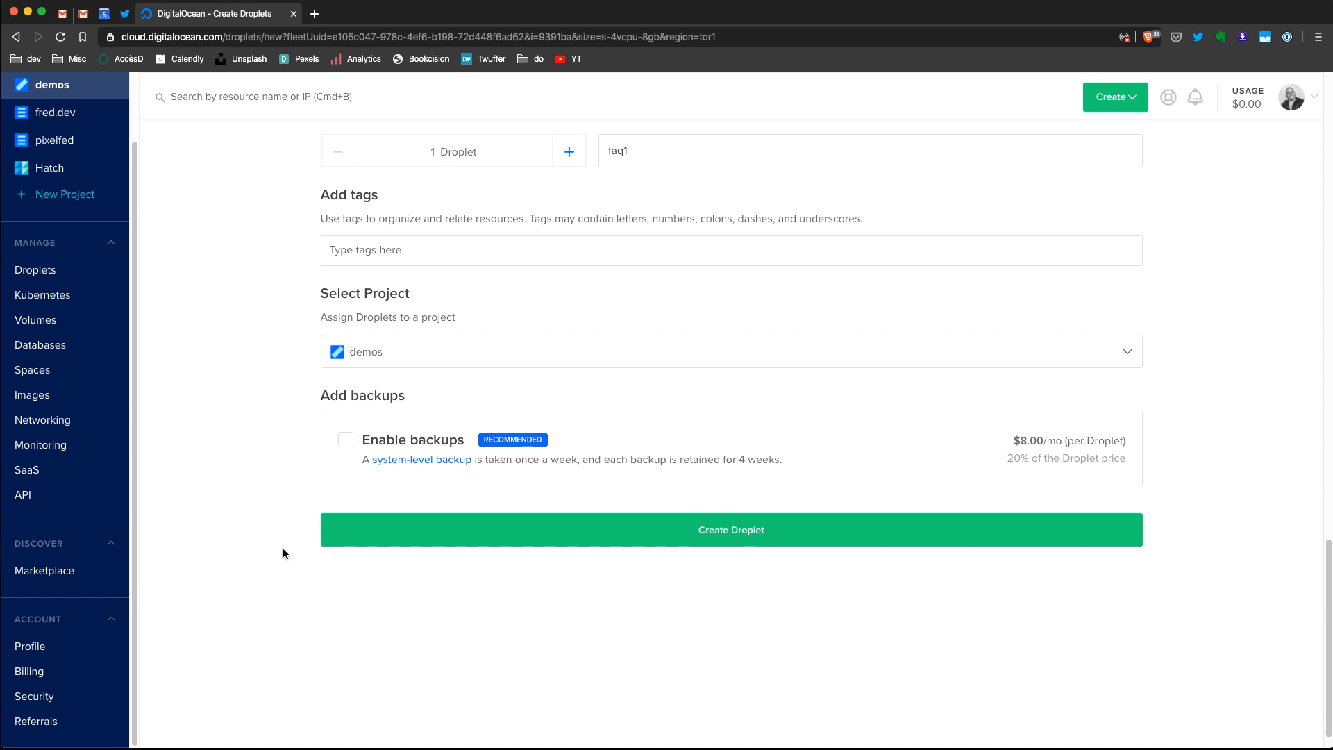
mouse_move(298, 456)
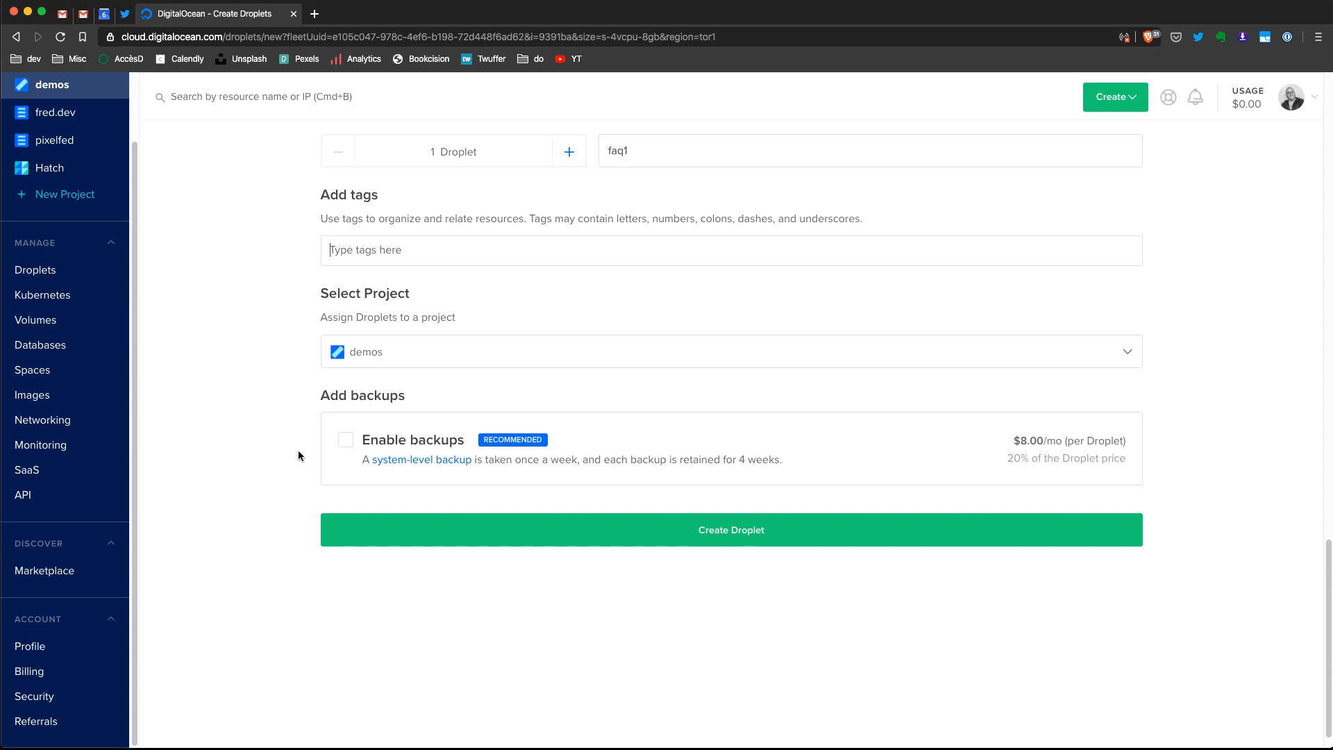
- Enable weekly backups for the faq1 droplet, adding $8.00/mo
click(345, 440)
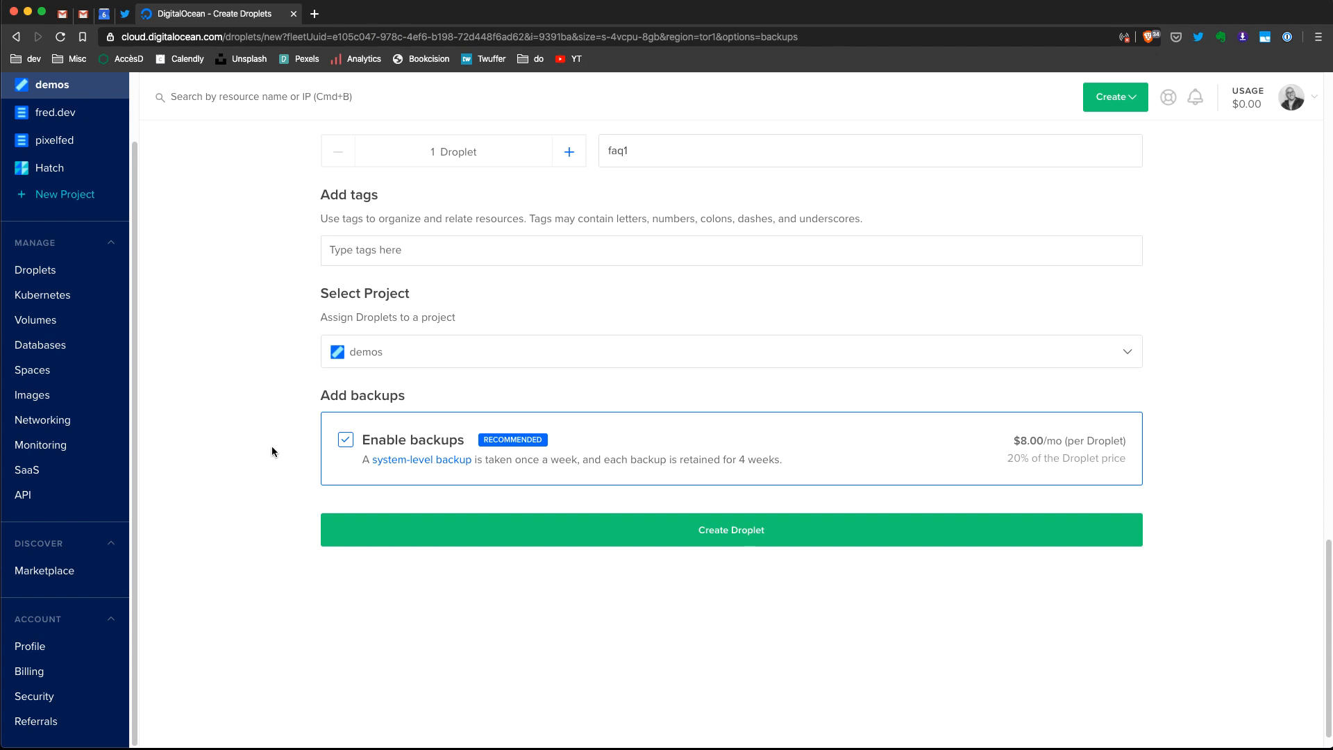
mouse_move(730, 530)
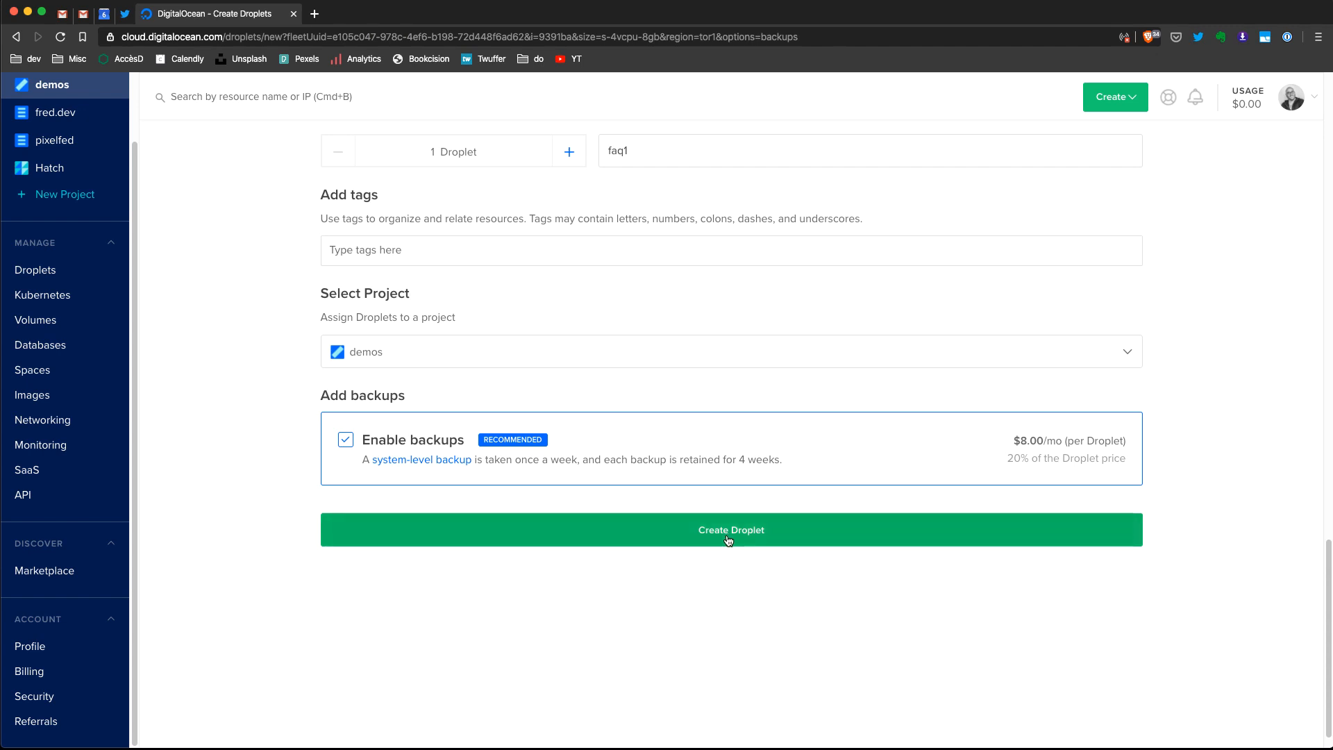
- Create the configured faq1 Ubuntu droplet
click(730, 530)
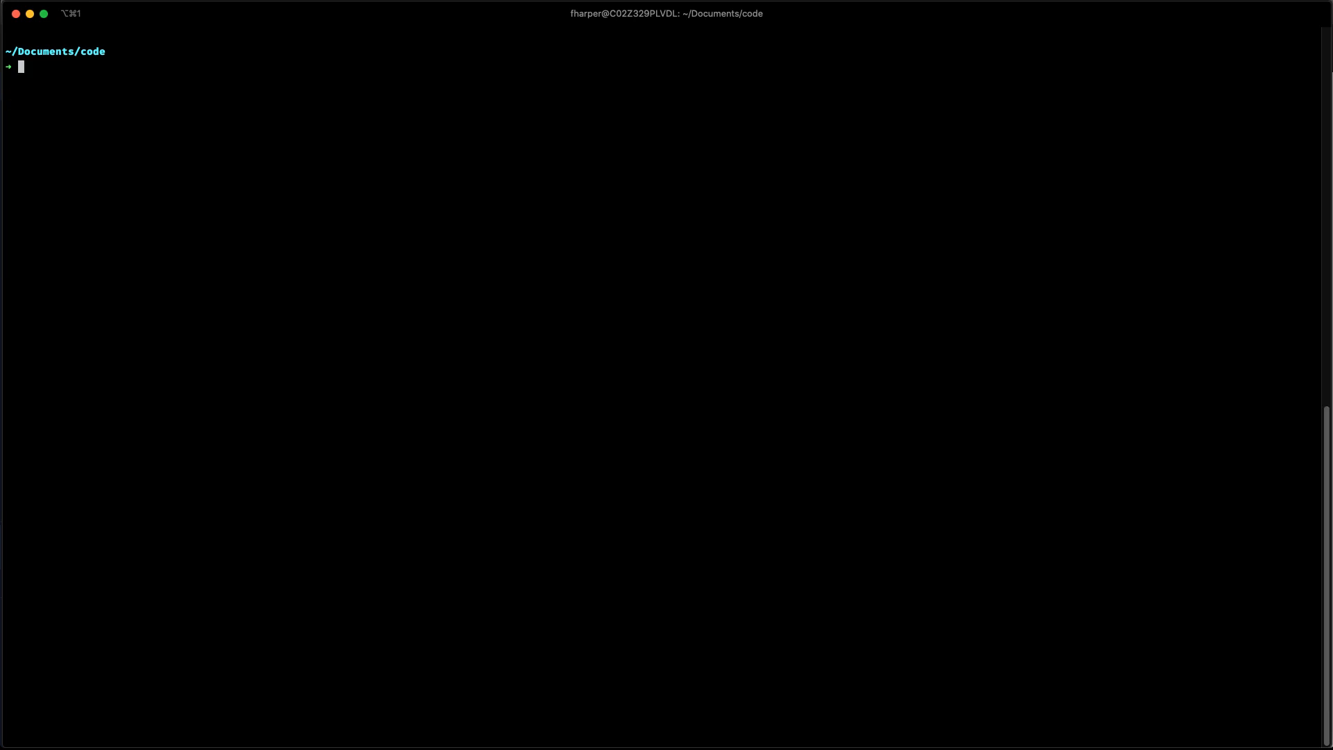
text(ss)
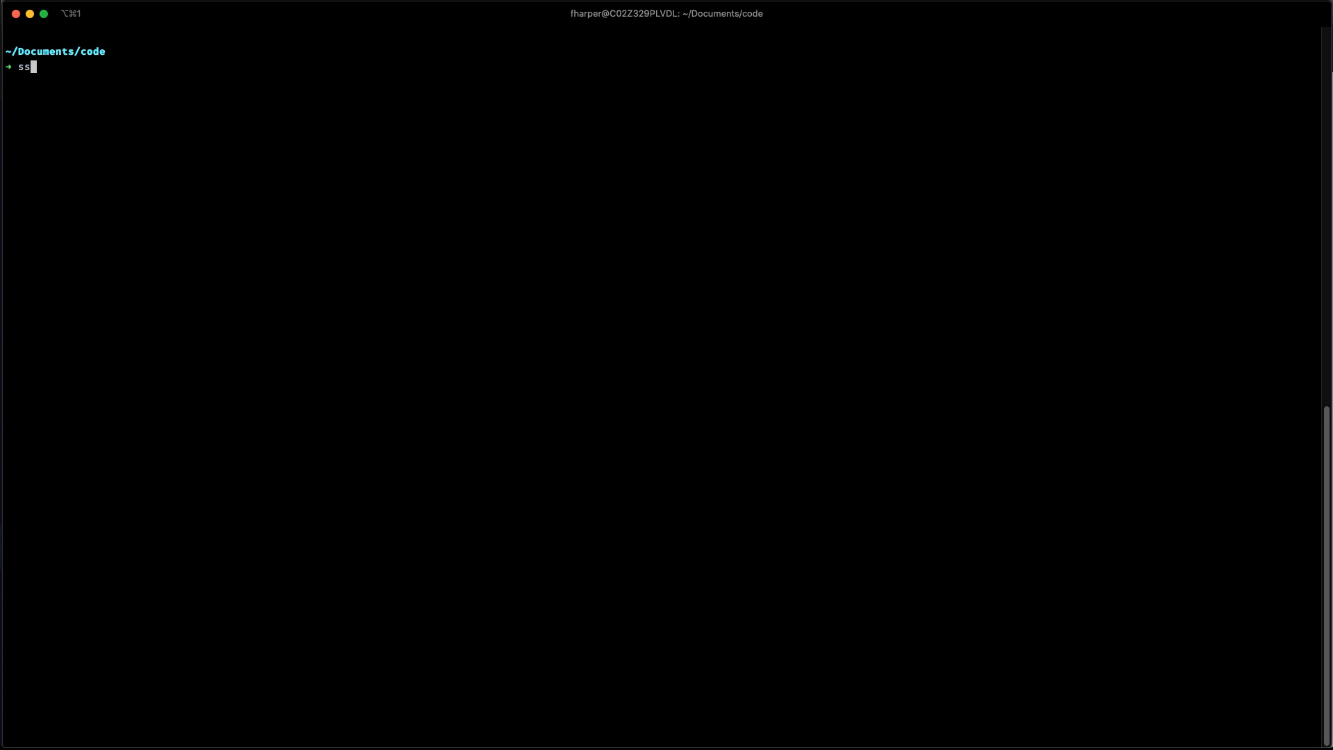
text(h)
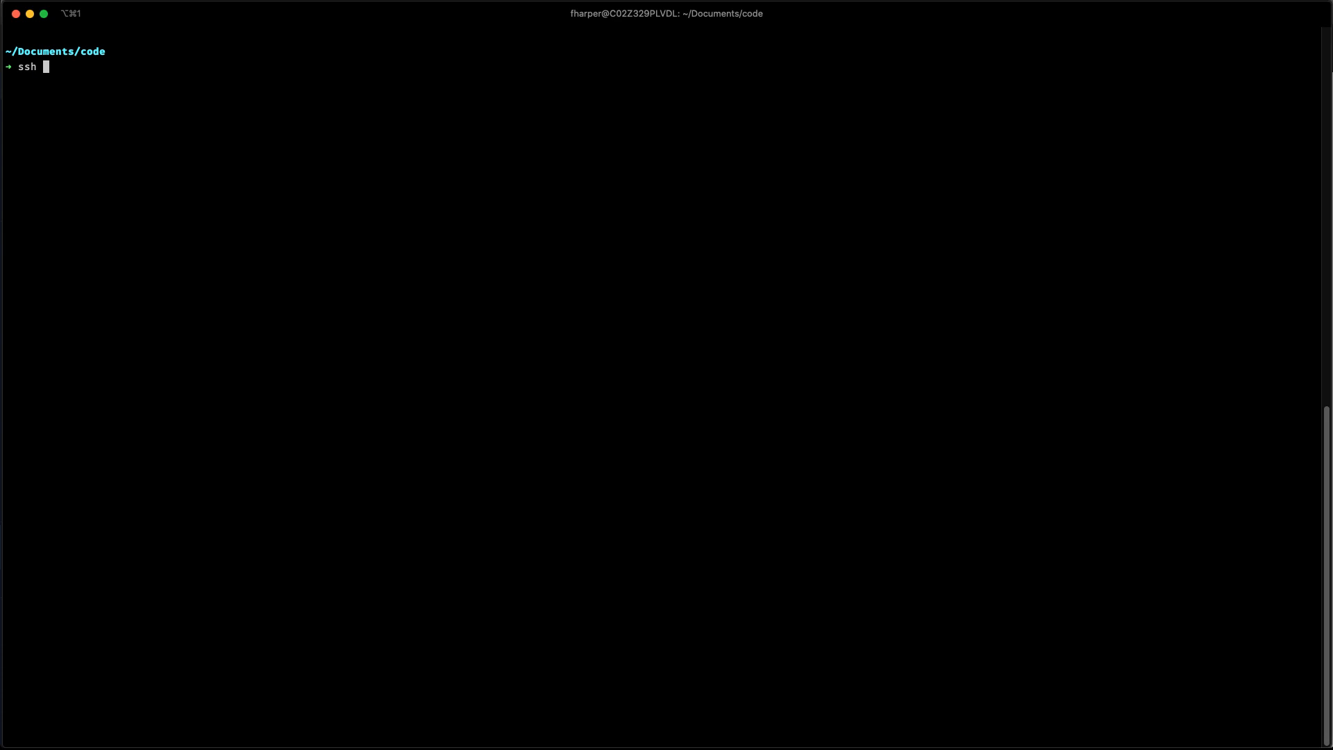
text(root@)
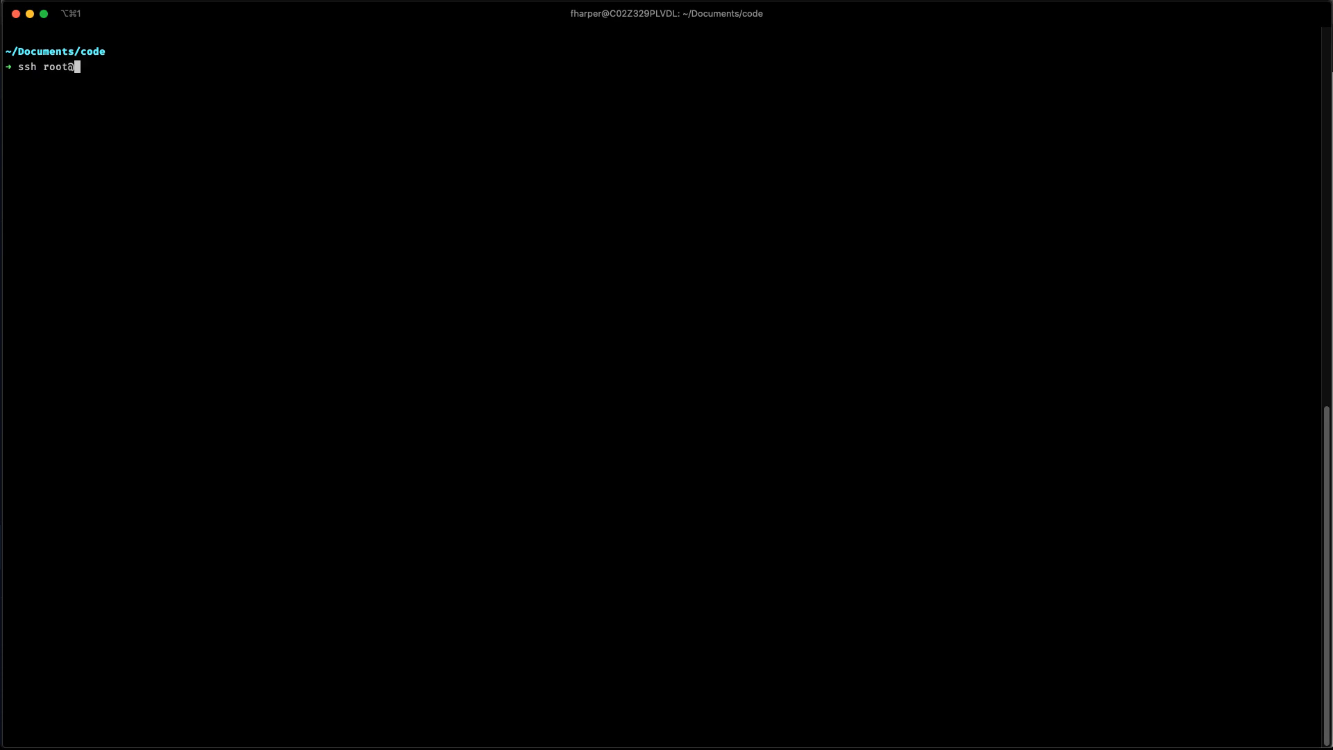
text(159.203.36.78)
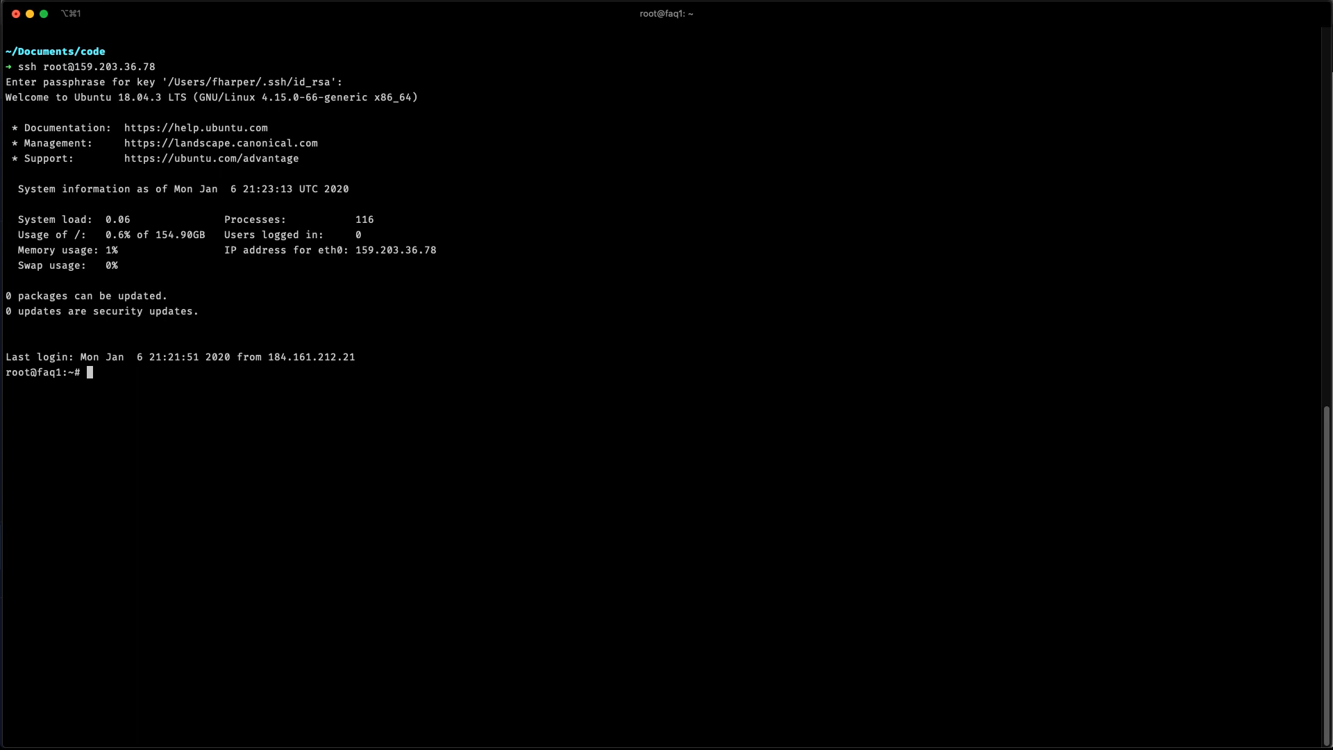
text(ls)
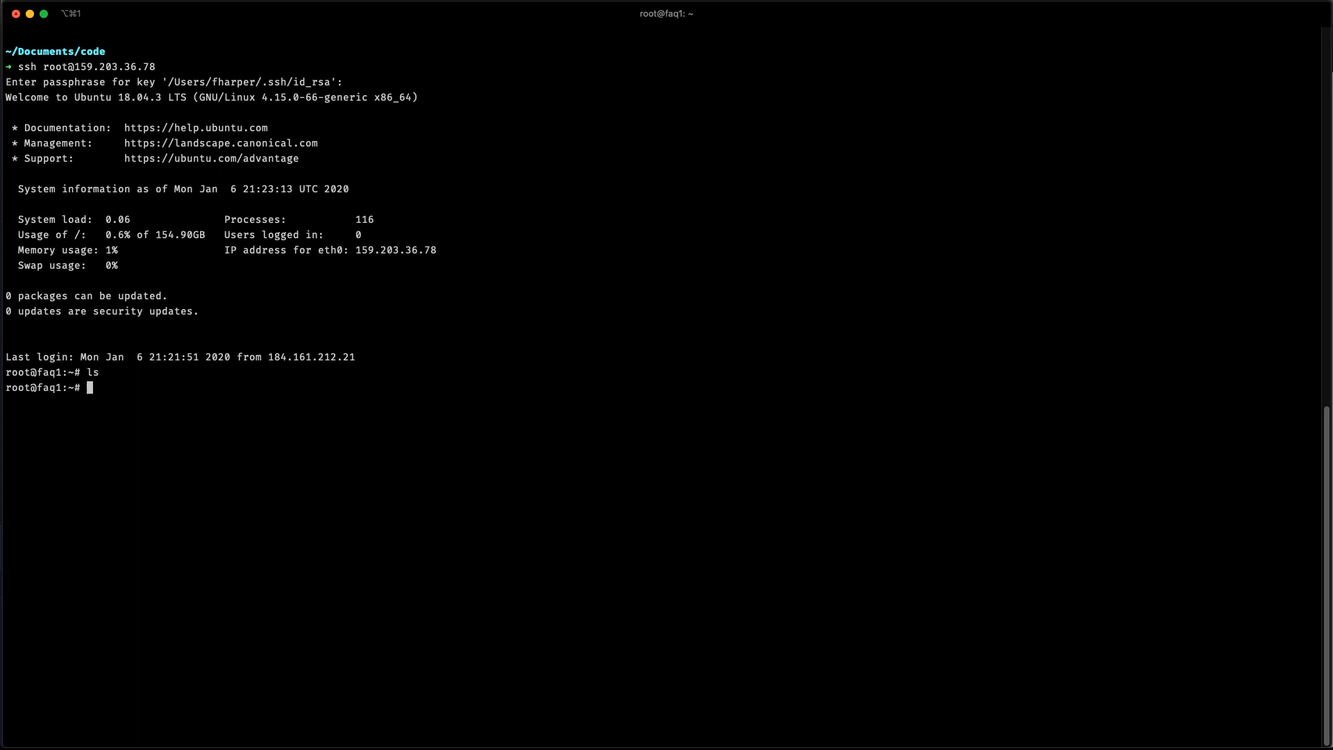
text(exit)
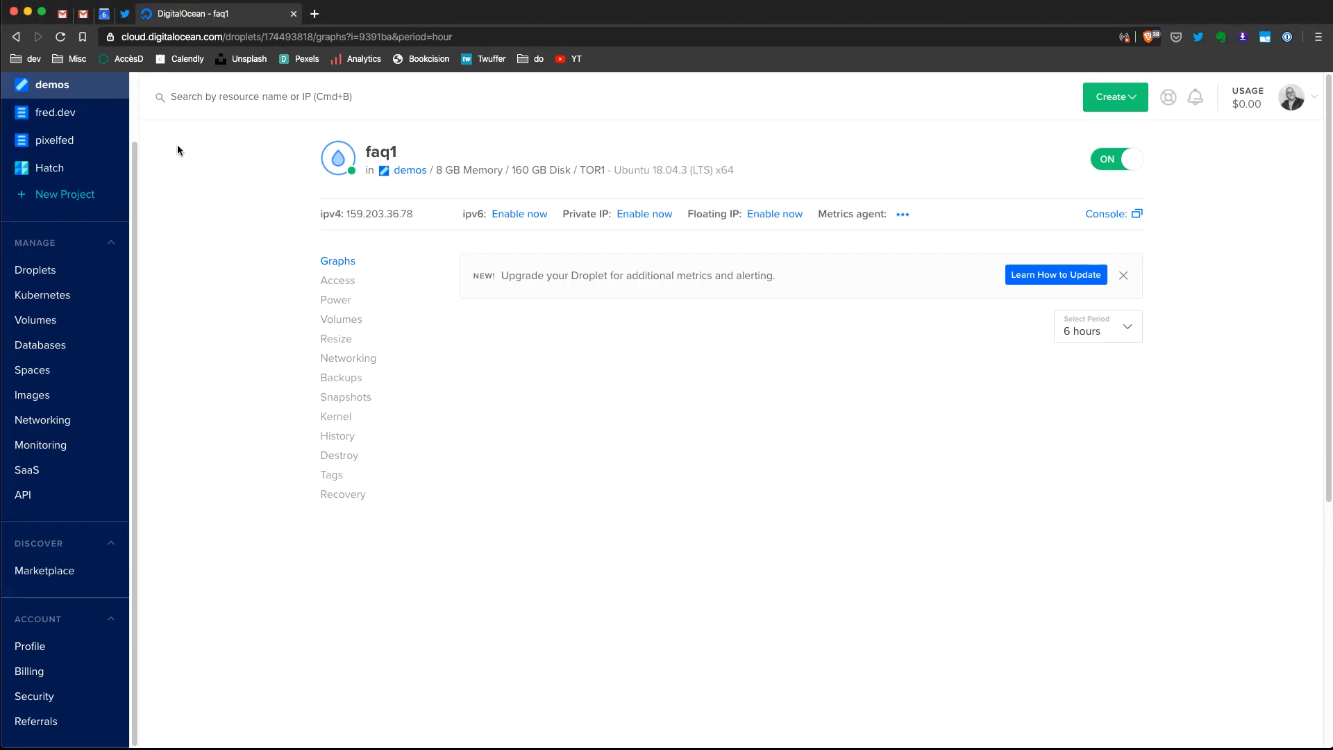
- Open My-Droplet's details page from the demos project's Droplets list
click(52, 84)
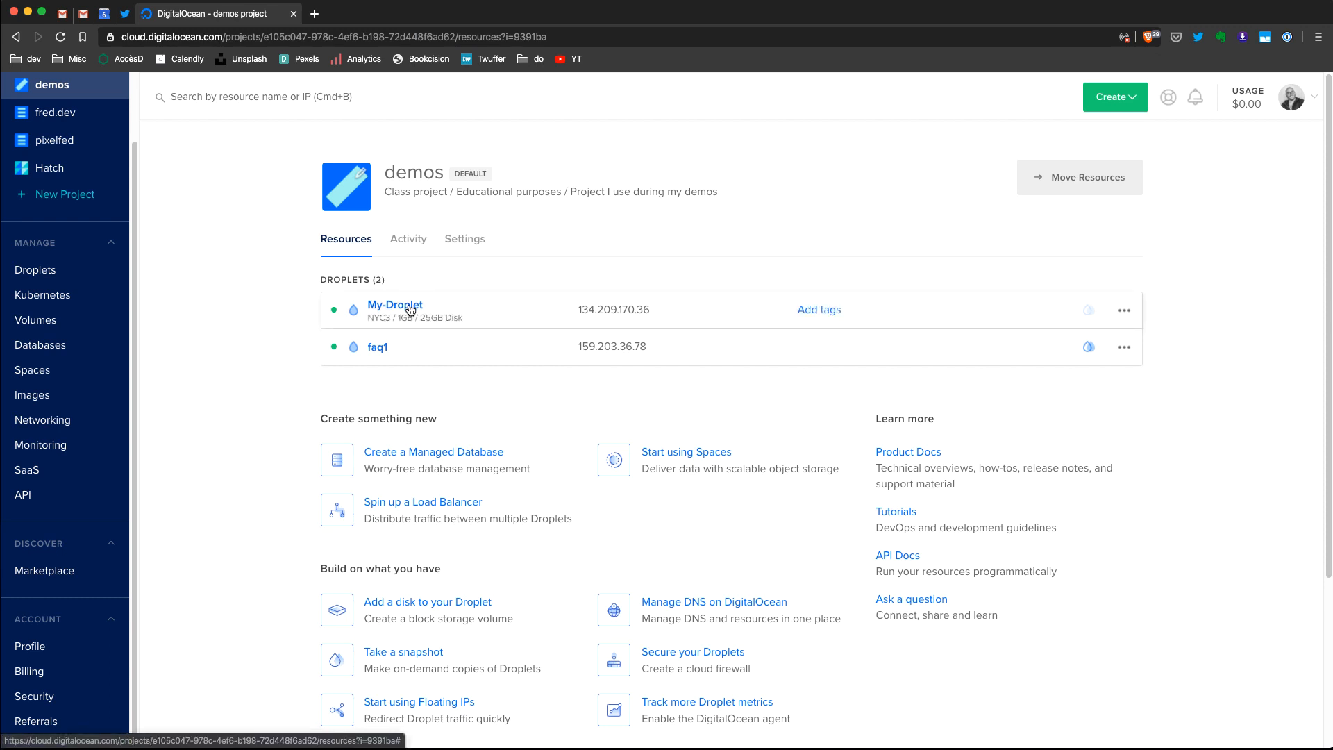
click(395, 305)
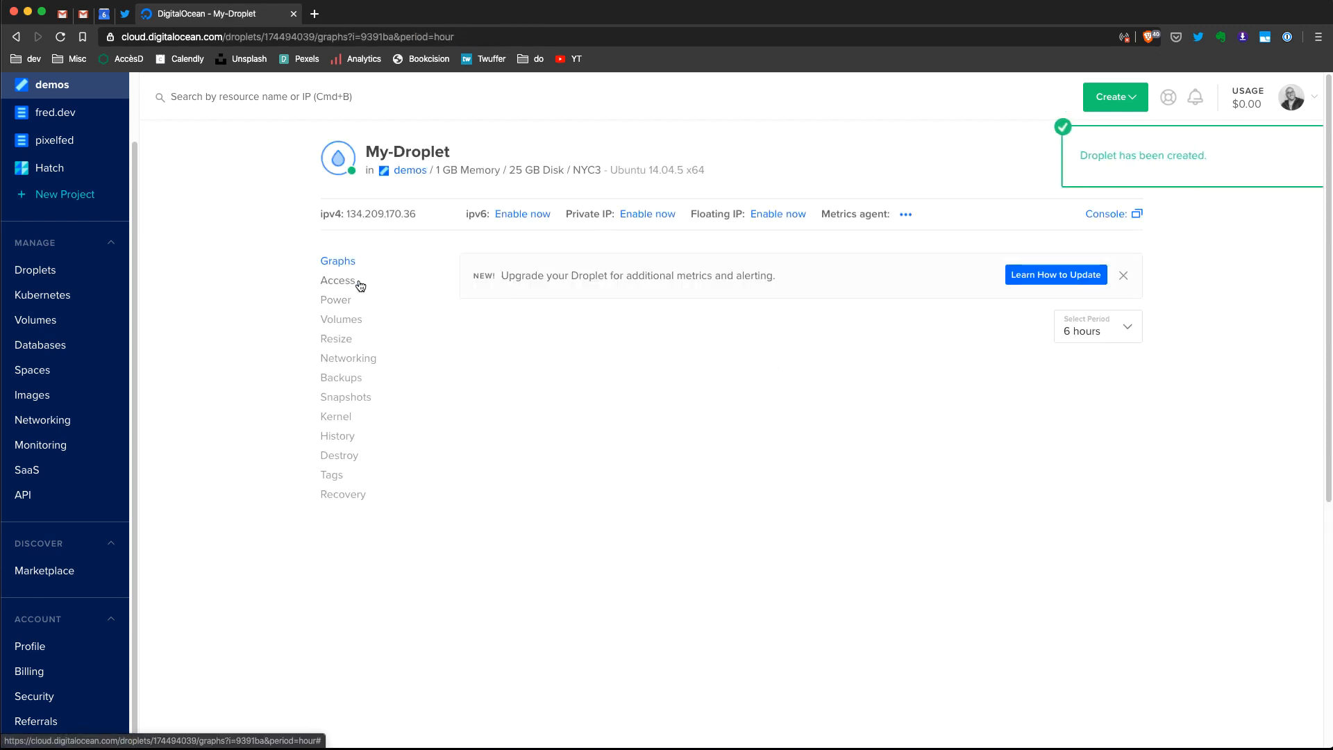